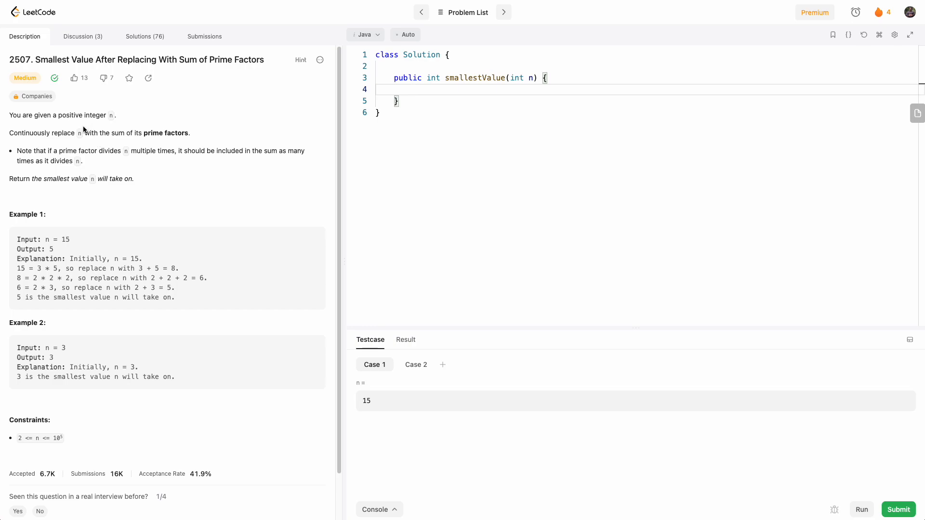
{"action": "mouse_move", "coordinate": [112, 116]}
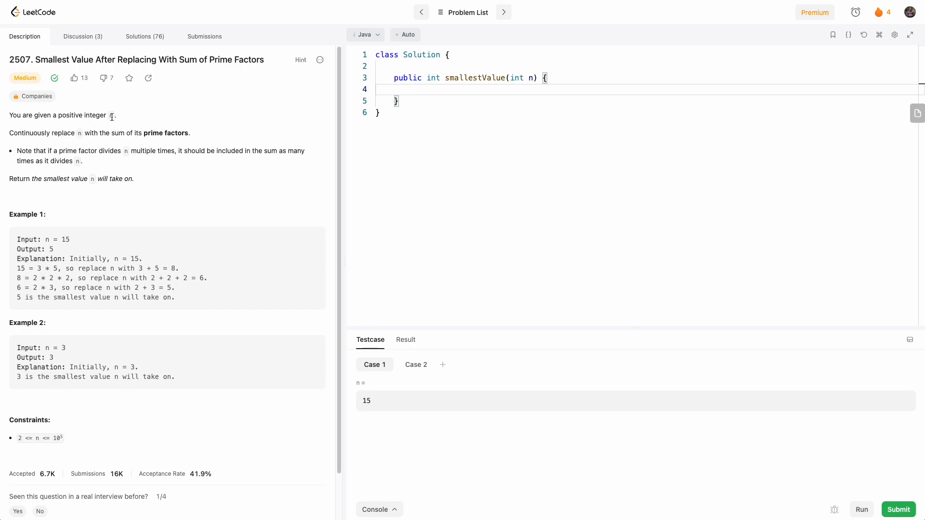
Step: Declare a HashSet seen and open a while loop that runs until n is already in seen
{"action": "double_click", "coordinate": [110, 114]}
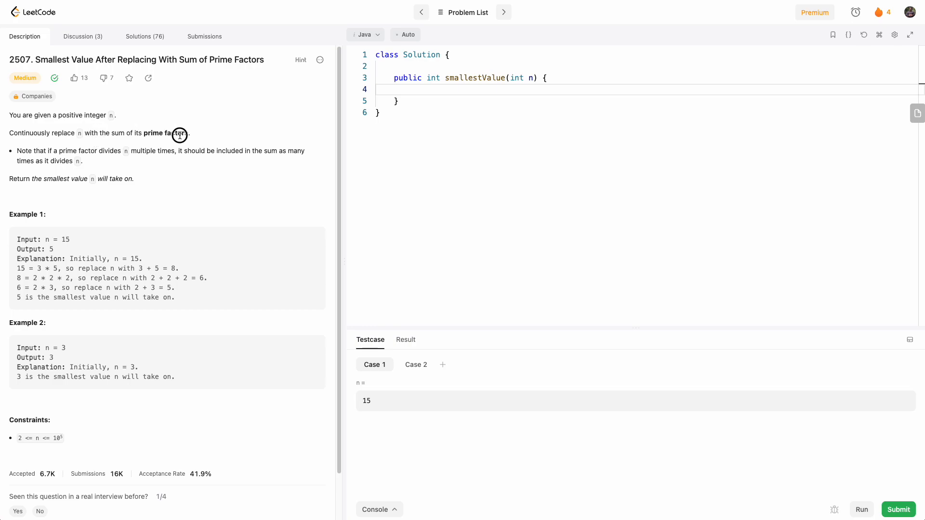
{"action": "mouse_move", "coordinate": [122, 164]}
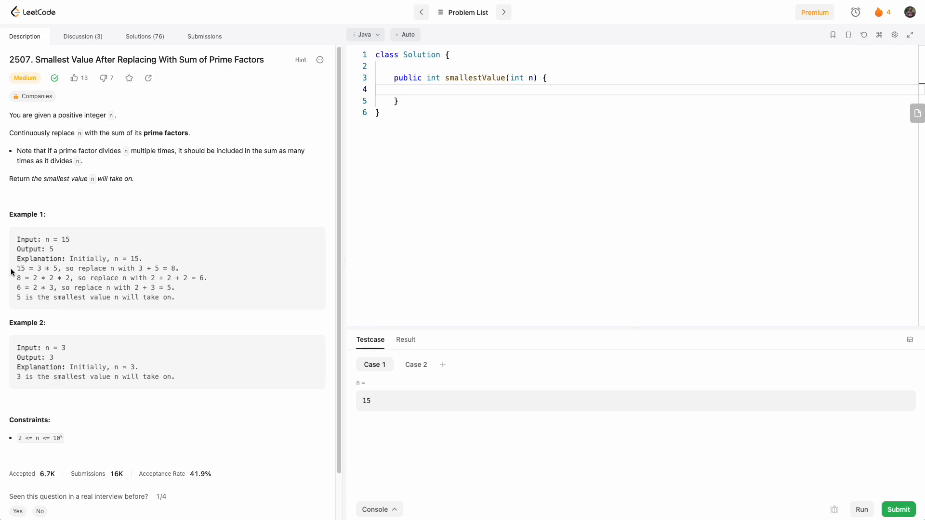
{"action": "mouse_move", "coordinate": [19, 297]}
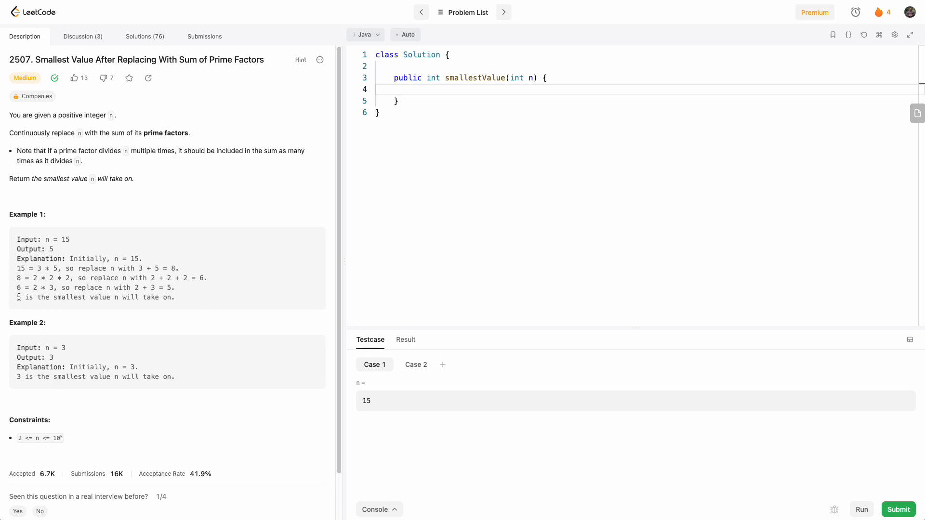
{"action": "mouse_move", "coordinate": [83, 348]}
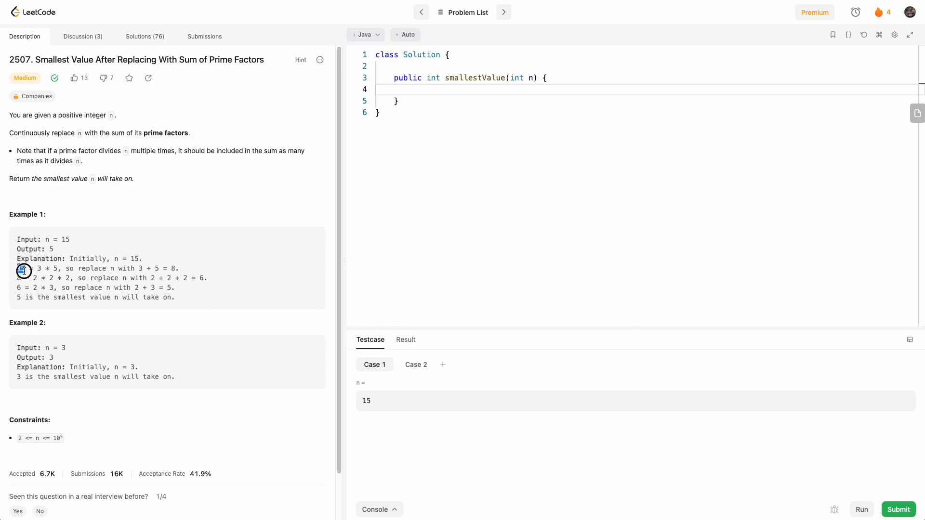
{"action": "double_click", "coordinate": [22, 268]}
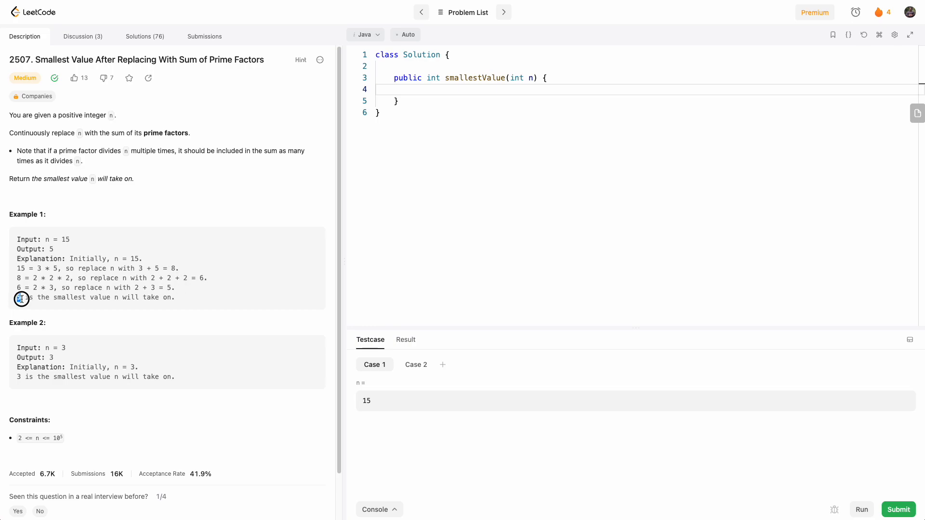
{"action": "double_click", "coordinate": [19, 298]}
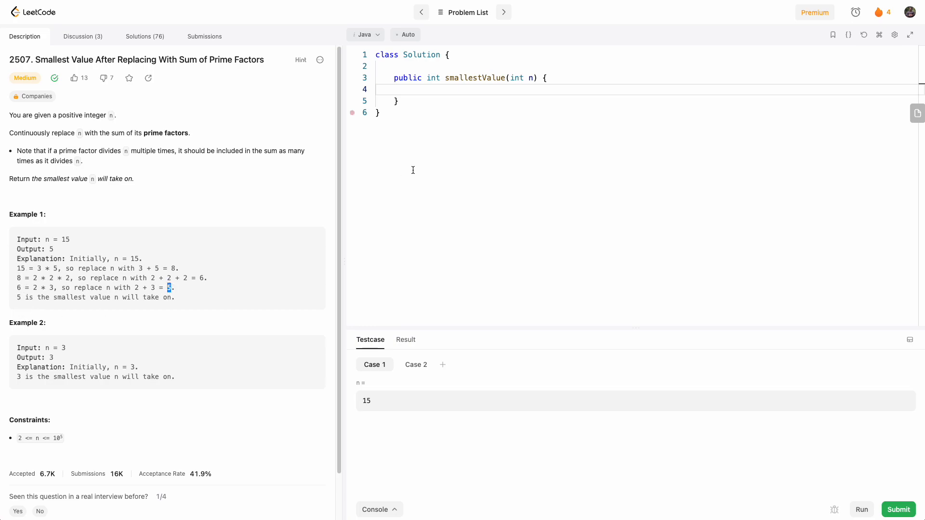
{"action": "left_click", "coordinate": [413, 89]}
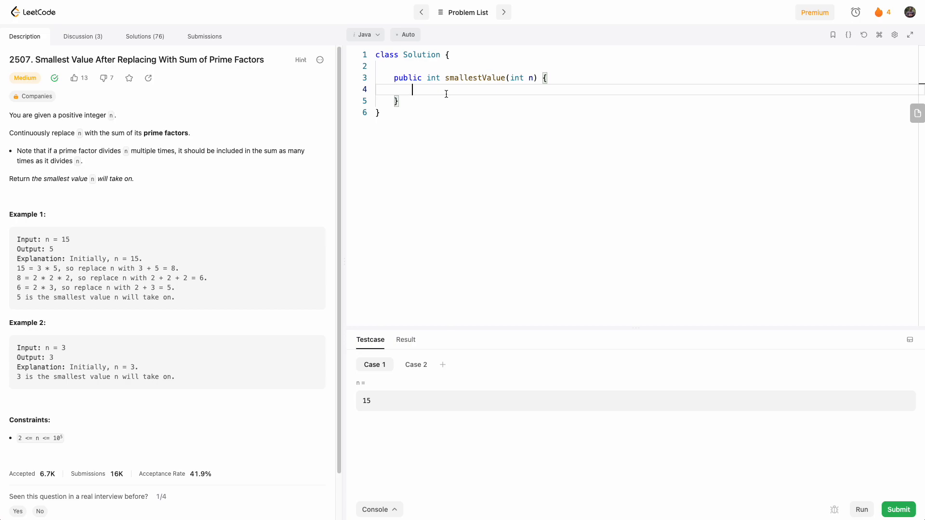
{"action": "type", "text": "Set<Integer"}
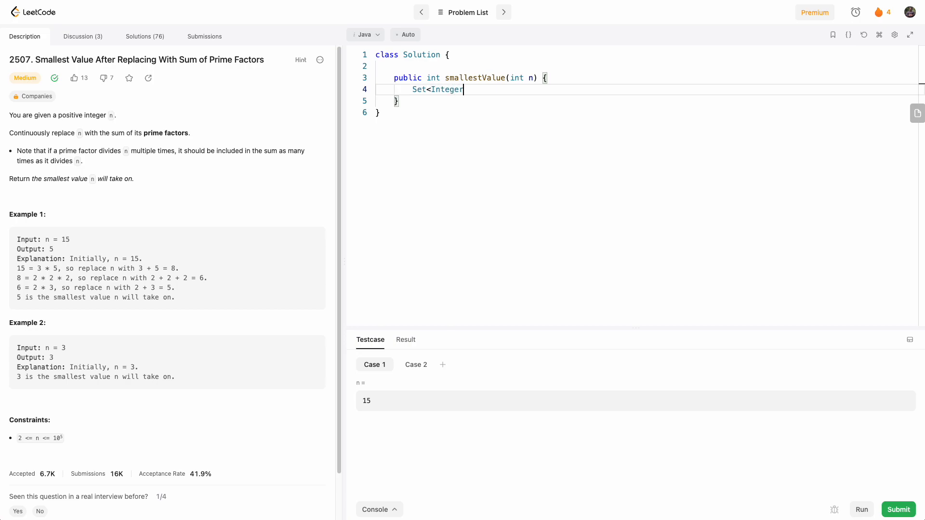
{"action": "type", "text": "> seen = new HashSet<Integer>();"}
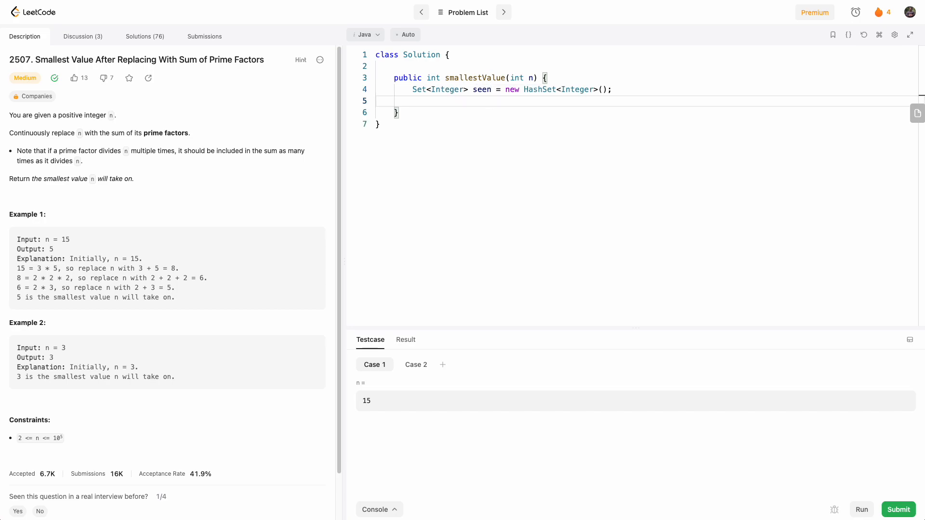
{"action": "type", "text": "while"}
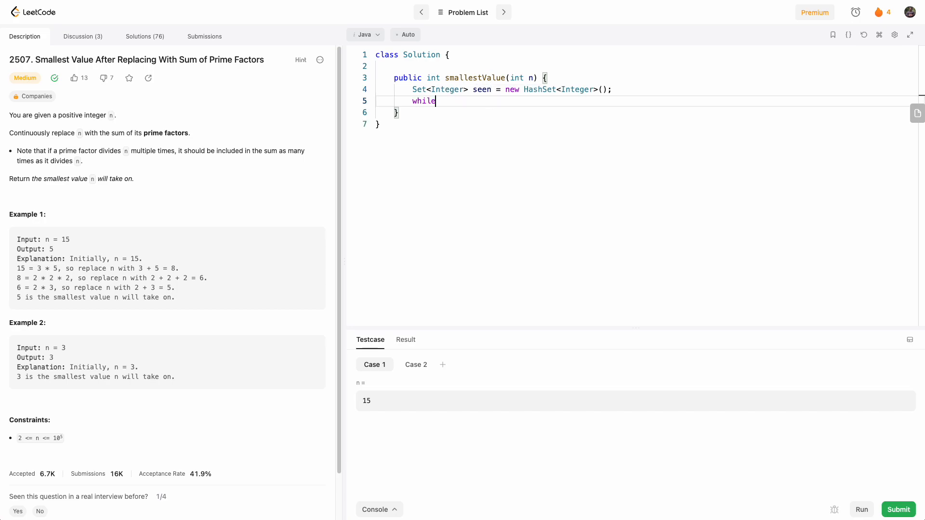
{"action": "type", "text": "(!"}
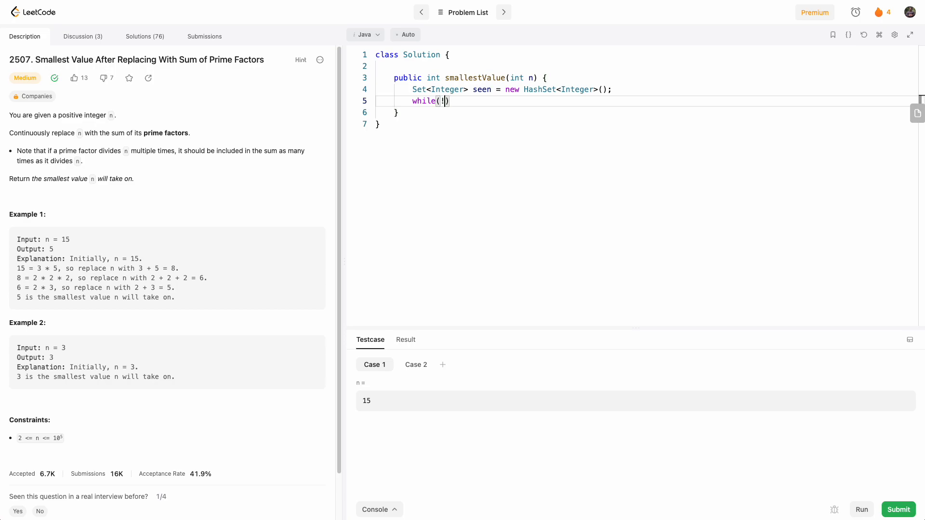
{"action": "type", "text": "seen.contains(n)) {"}
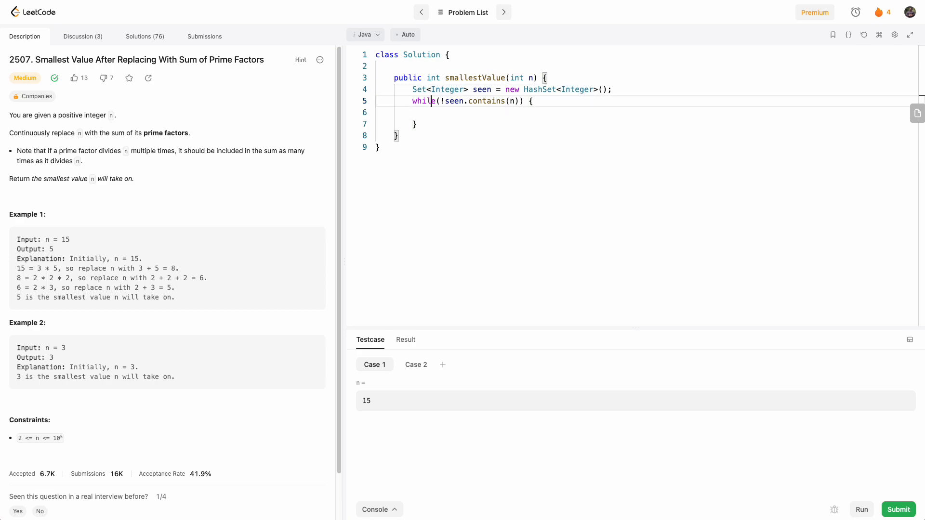
{"action": "key", "text": "Enter"}
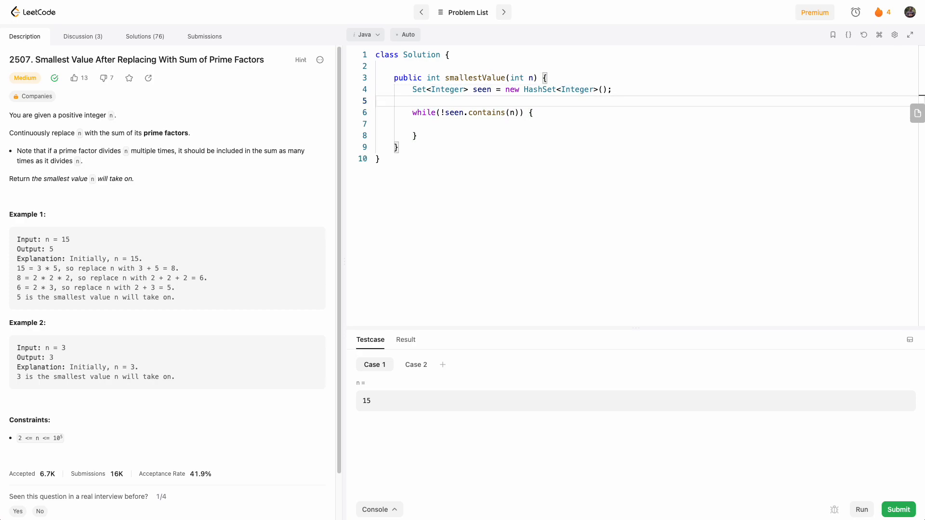
Step: Start an int min declaration, then compute int sum = primeFactorsSum(n), add n to seen and set n = sum
{"action": "type", "text": "int min"}
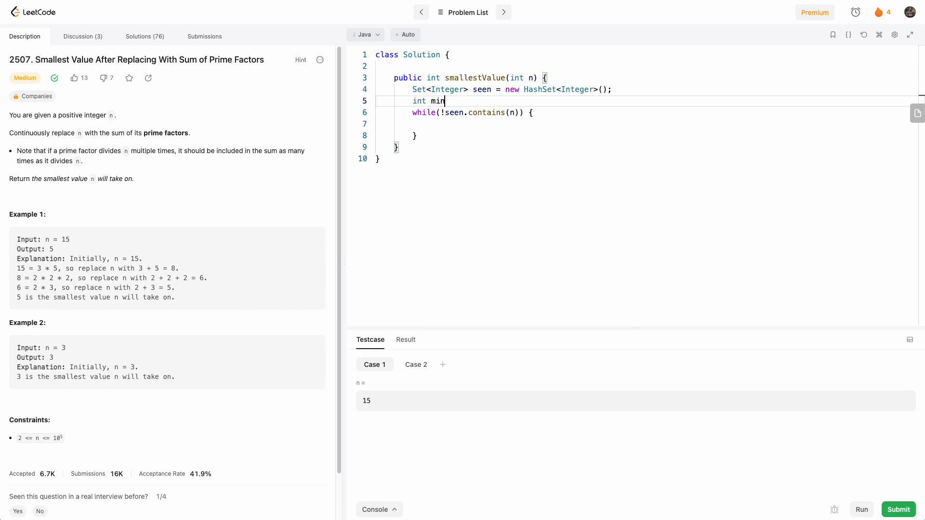
{"action": "type", "text": "= Integ"}
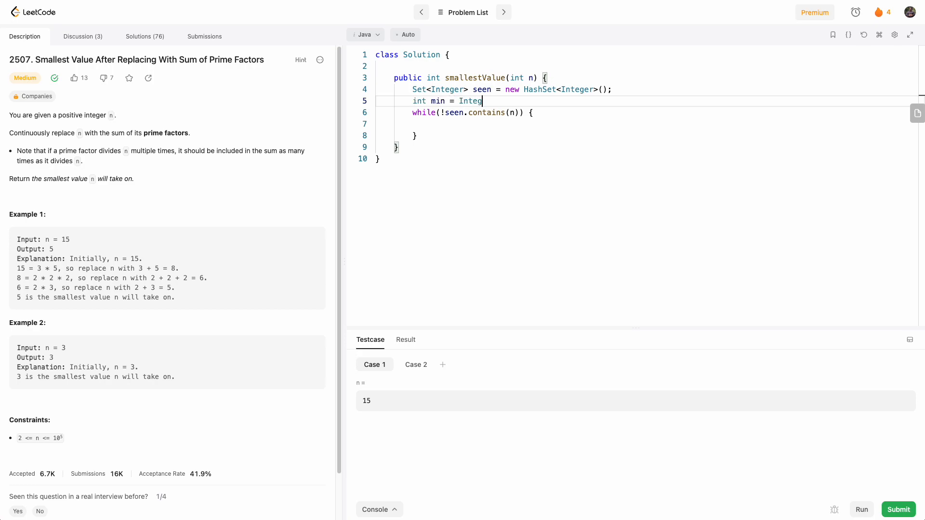
{"action": "left_click", "coordinate": [205, 36]}
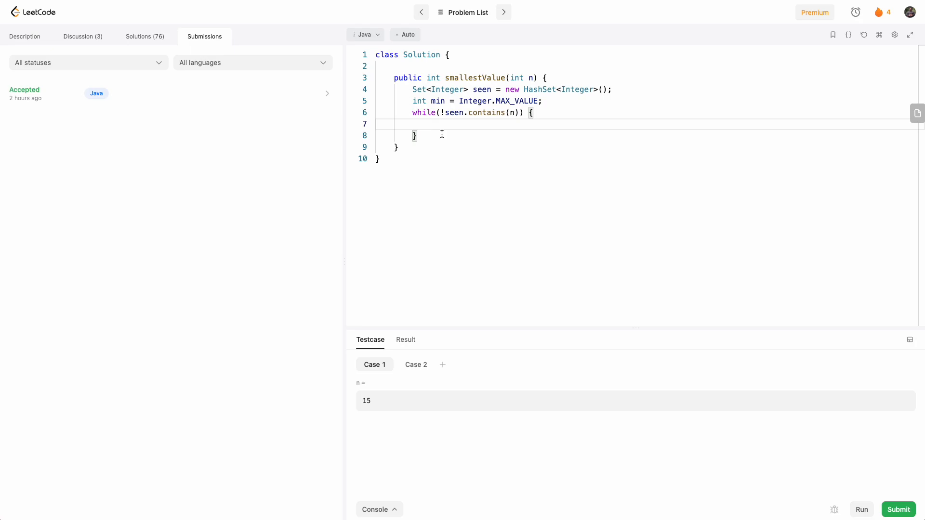
{"action": "type", "text": "int"}
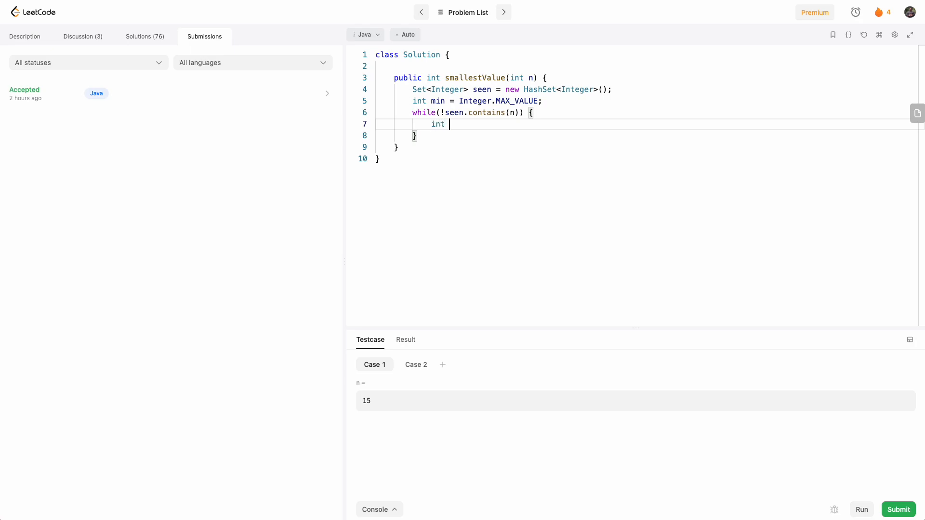
{"action": "type", "text": "sum = p"}
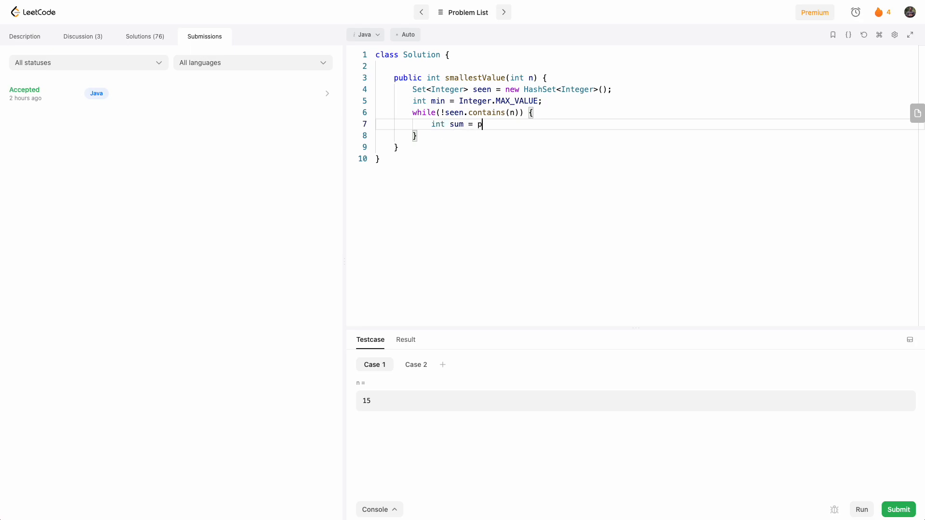
{"action": "type", "text": "rimeFactorsSum(n);"}
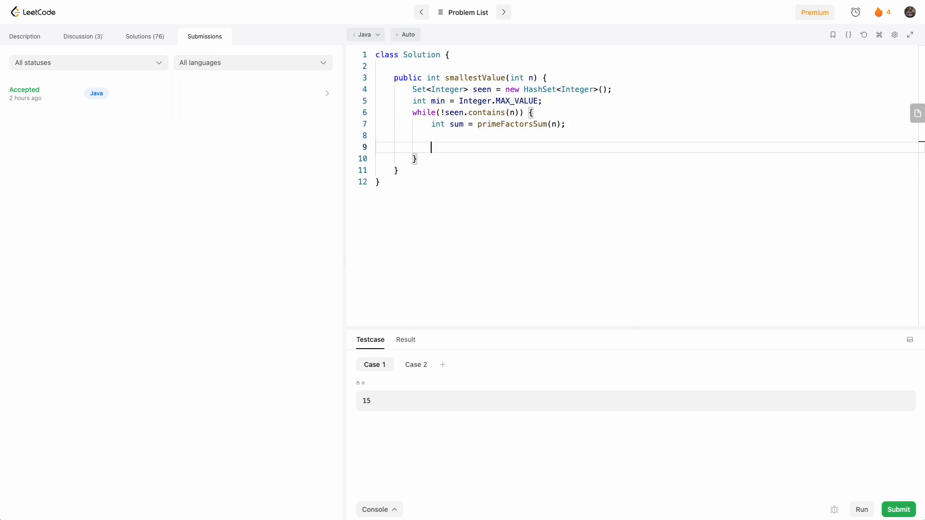
{"action": "type", "text": "seen."}
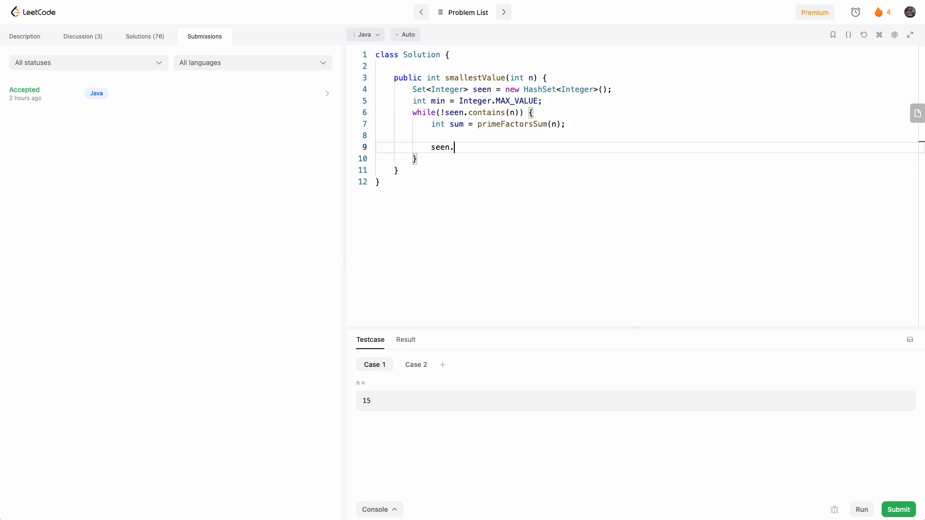
{"action": "type", "text": "add(n)"}
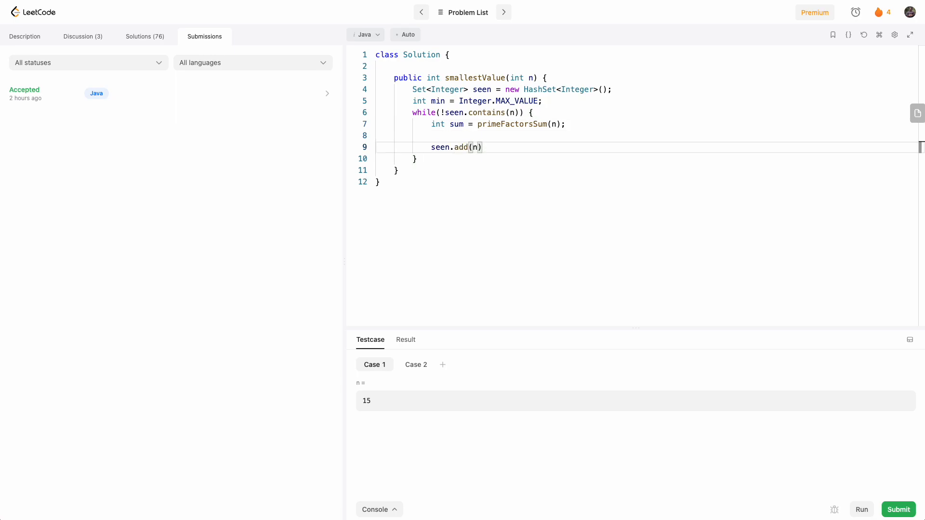
{"action": "type", "text": ";"}
{"action": "type", "text": "n ="}
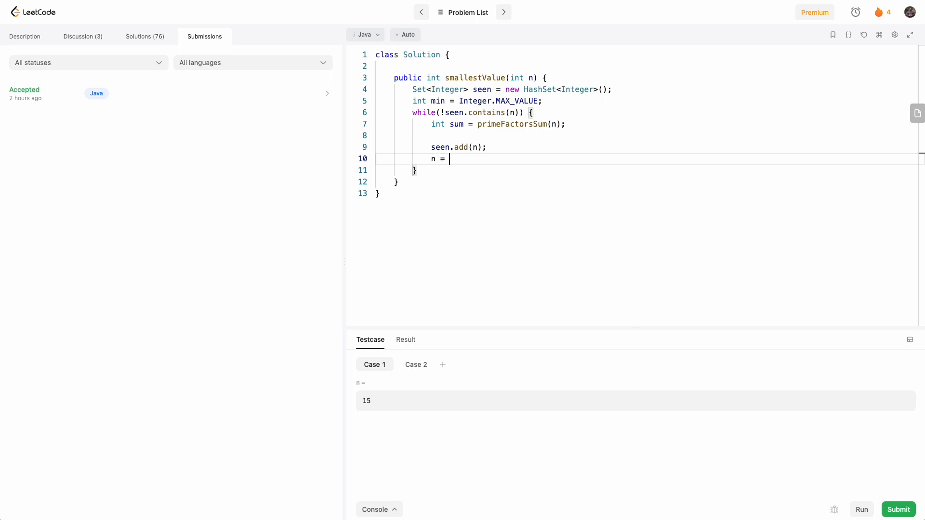
{"action": "type", "text": "sum;"}
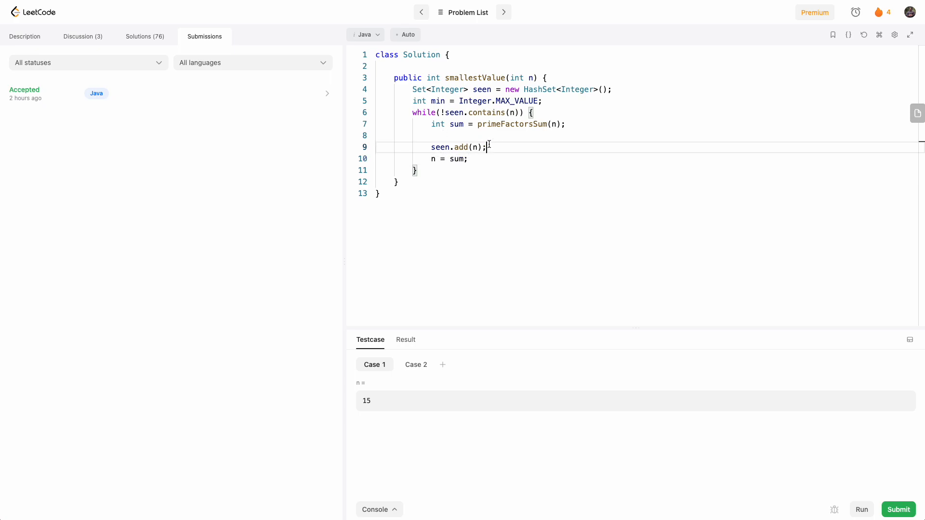
Step: Update the running minimum as min = Math.min(min, ...) inside the loop, correcting the second argument
{"action": "type", "text": "Math"}
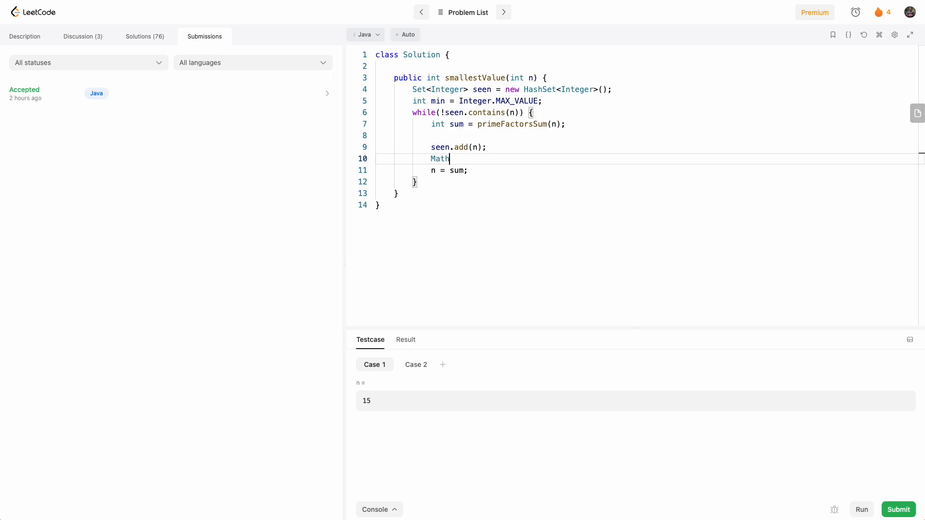
{"action": "type", "text": ".min"}
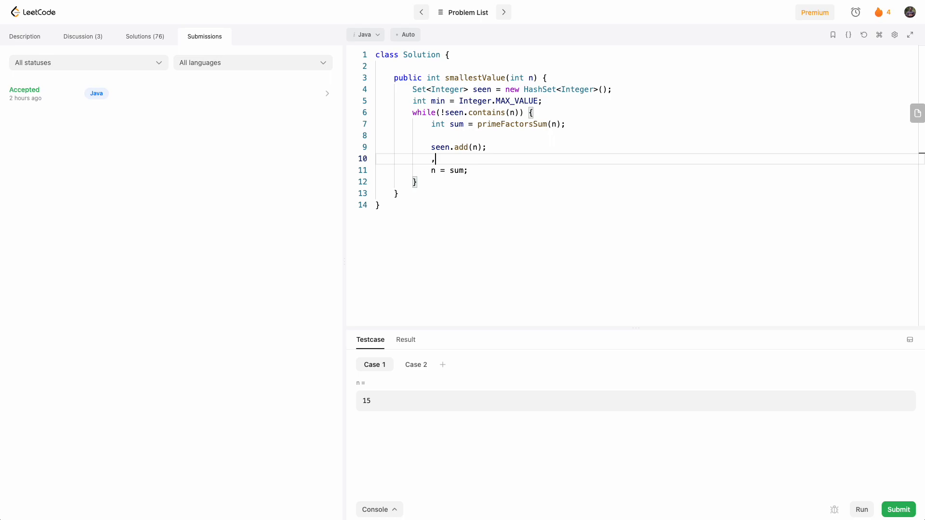
{"action": "type", "text": "min = Math."}
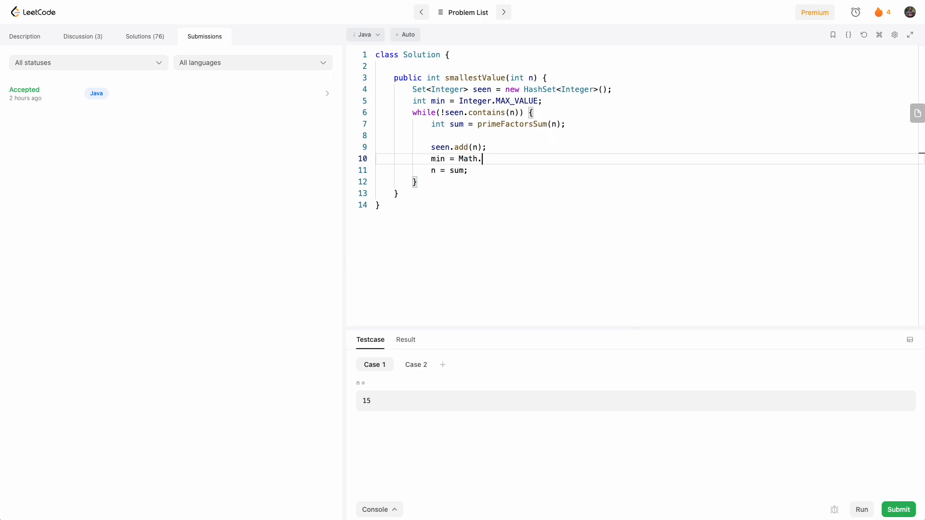
{"action": "type", "text": "min(s"}
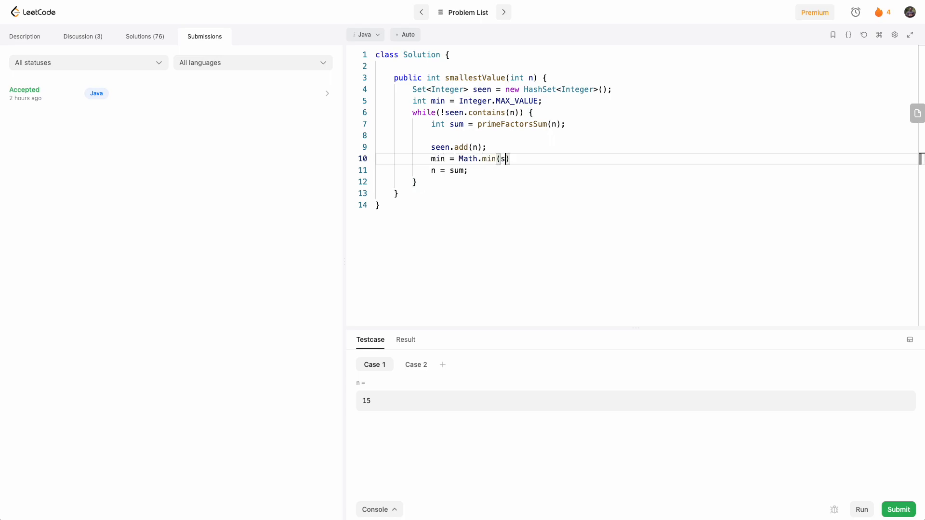
{"action": "type", "text": ", sum)"}
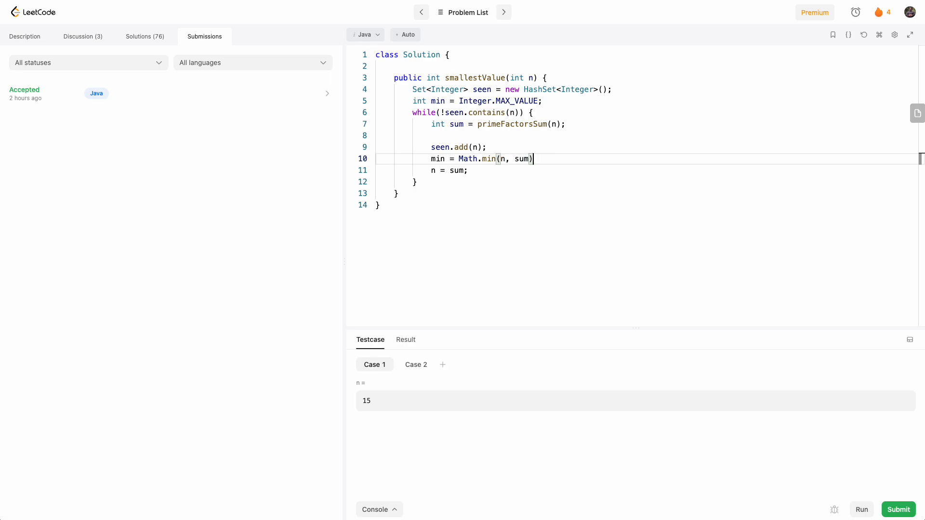
{"action": "double_click", "coordinate": [521, 159]}
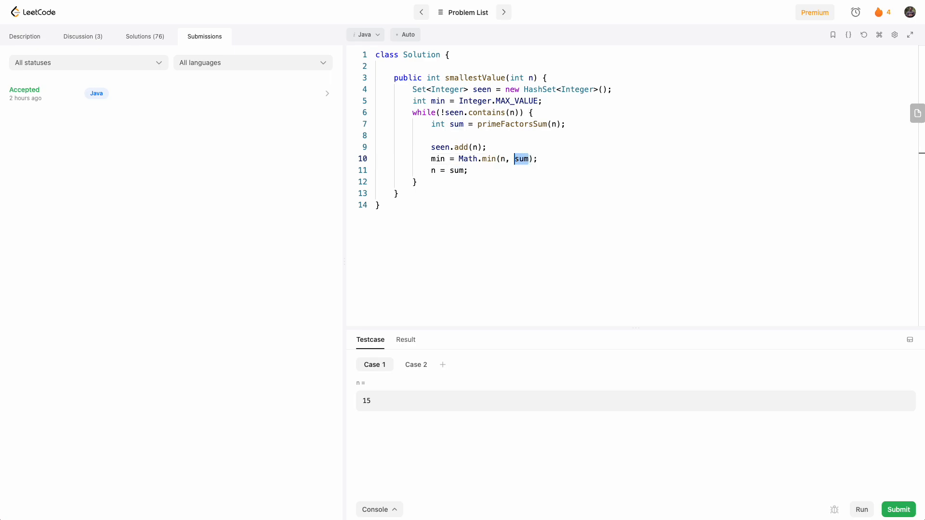
{"action": "type", "text": "min"}
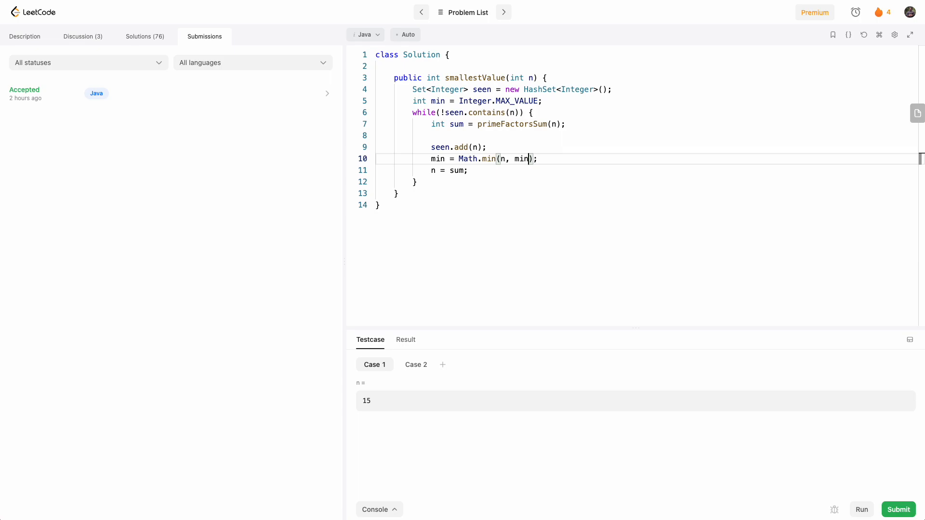
{"action": "double_click", "coordinate": [521, 159]}
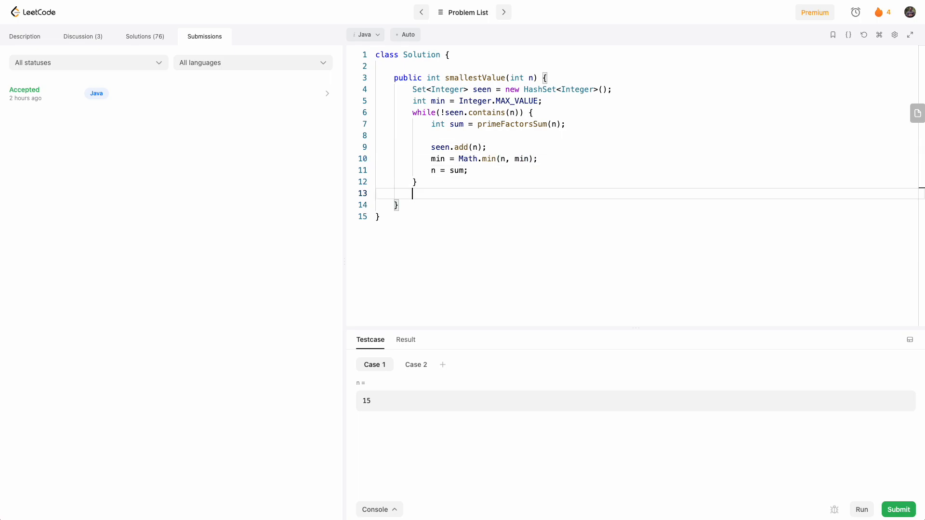
Step: Return min after the while loop, completing the smallestValue body
{"action": "type", "text": "return min;"}
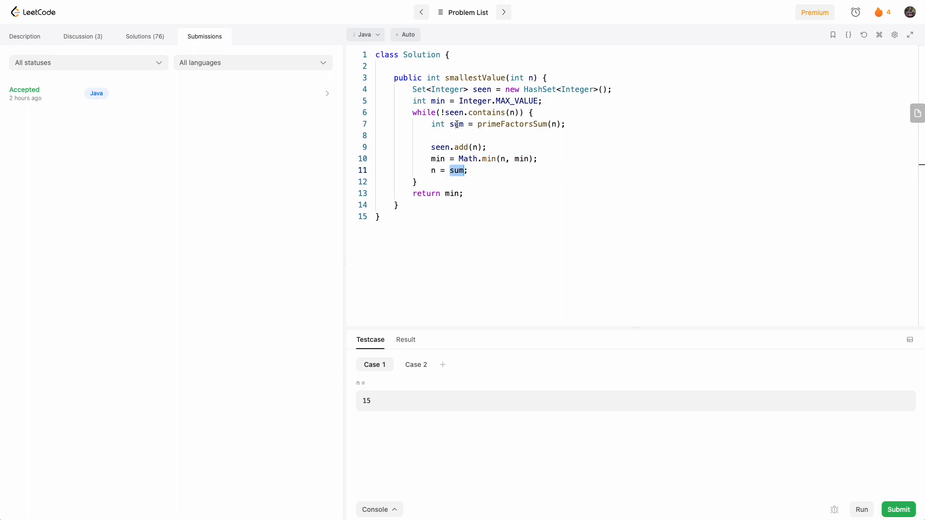
{"action": "mouse_move", "coordinate": [453, 146]}
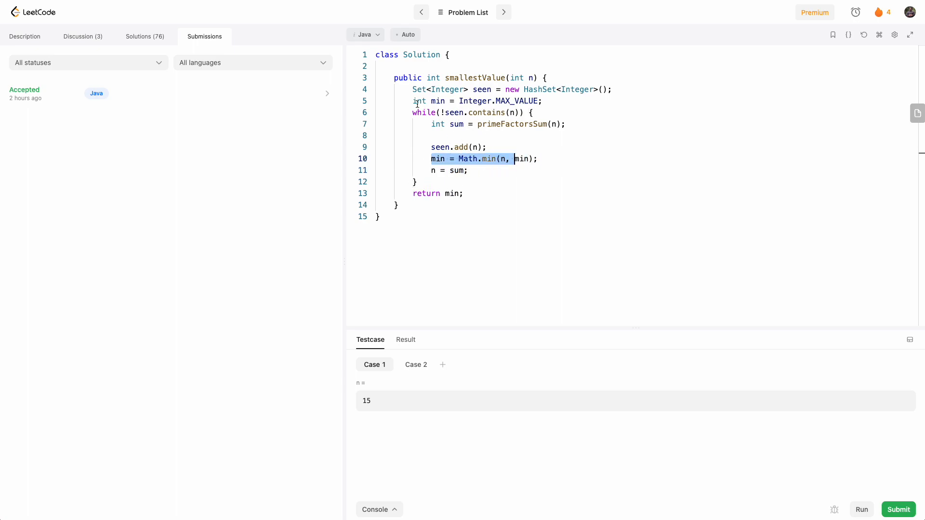
{"action": "double_click", "coordinate": [451, 194]}
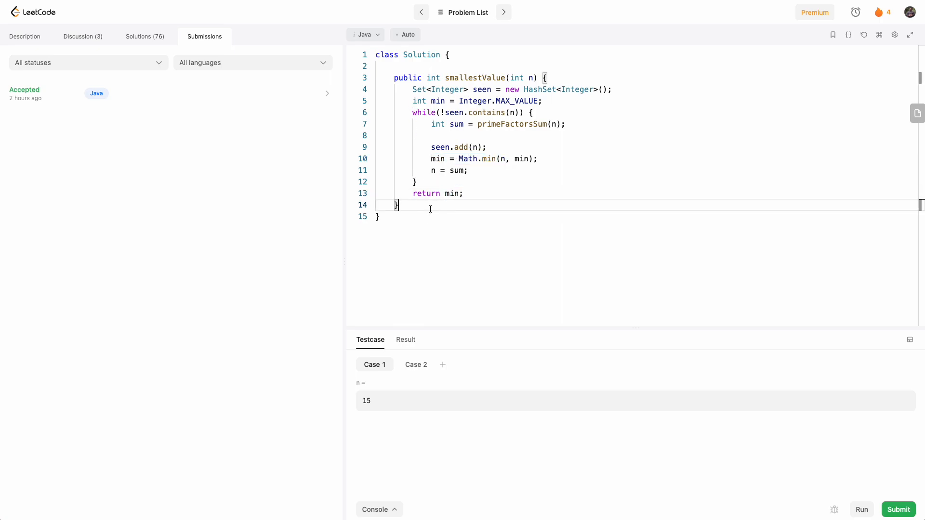
Step: Write private int primeFactorsSum(int n) with int sum = 0 at the start and return sum at the end
{"action": "type", "text": "priva"}
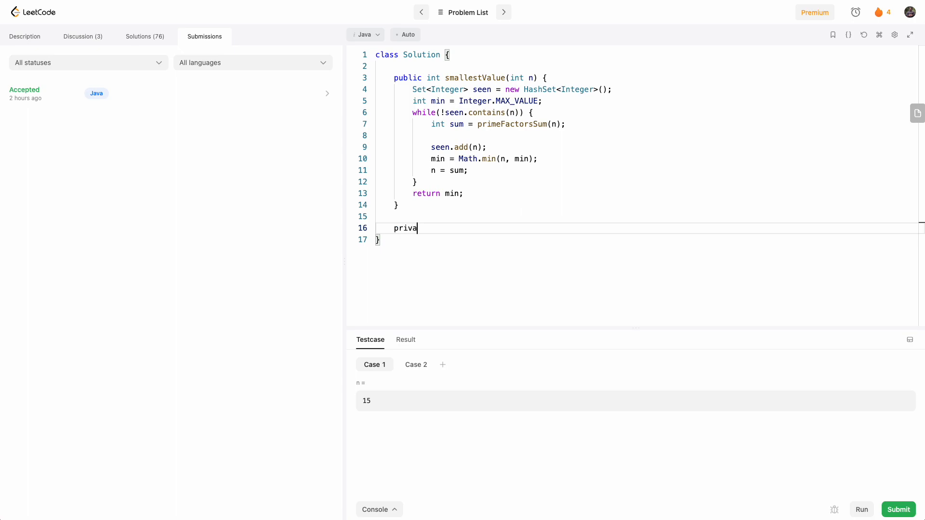
{"action": "type", "text": "te int"}
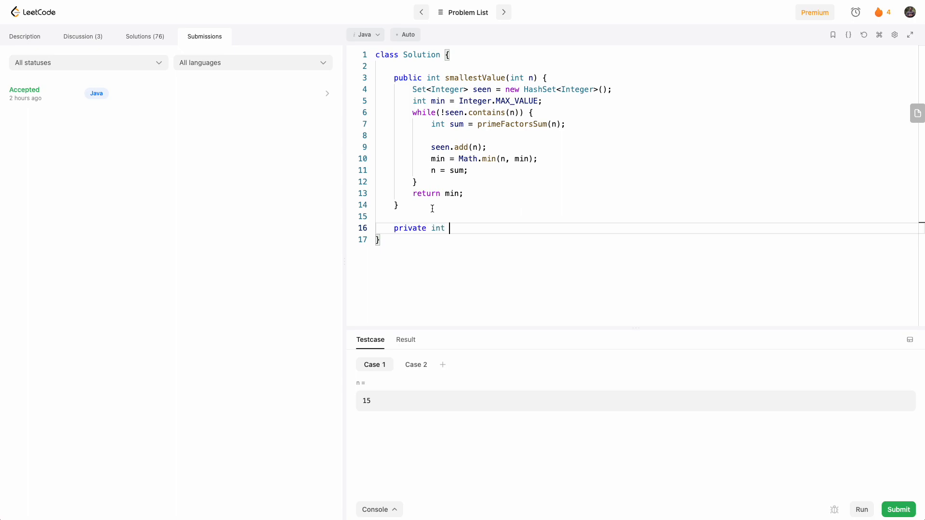
{"action": "type", "text": "primeFactorsSum(int n) {"}
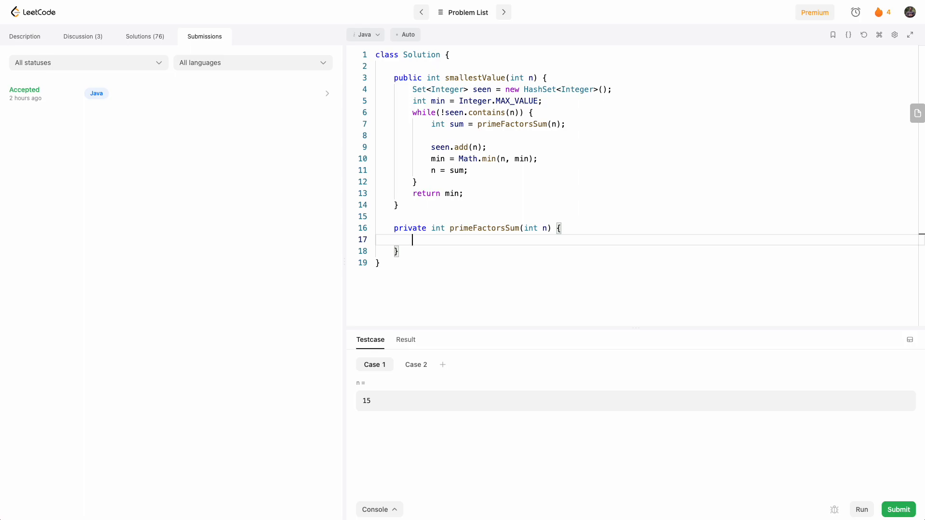
{"action": "type", "text": "int sum = 0;"}
{"action": "type", "text": "return"}
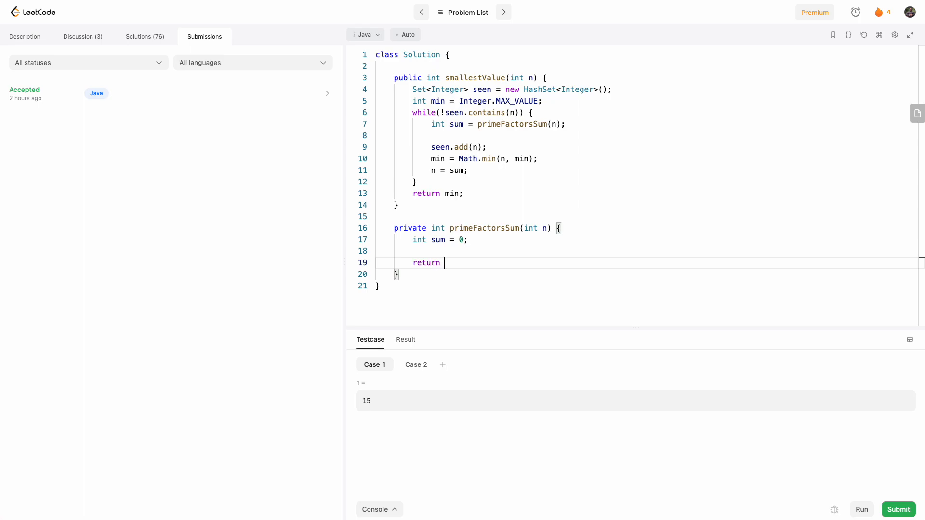
{"action": "type", "text": "sum;"}
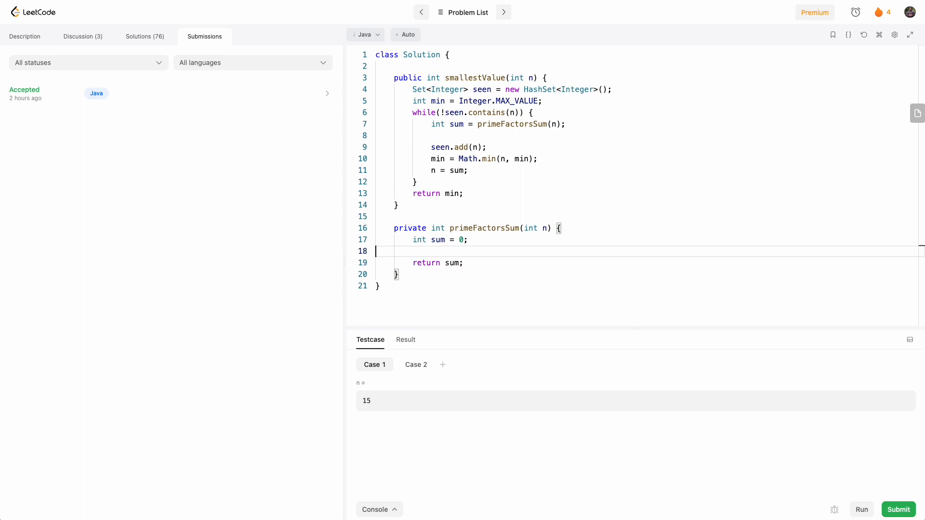
{"action": "key", "text": "Enter"}
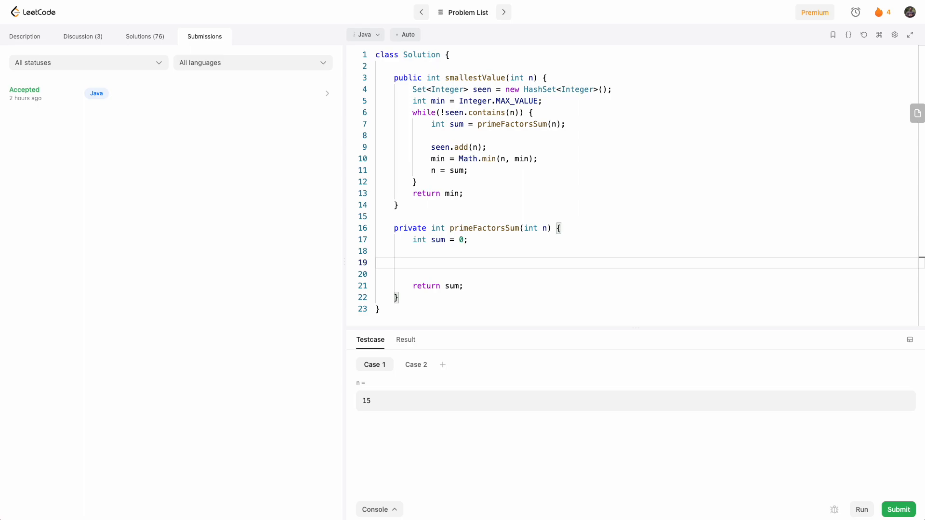
Step: Outline the helper with comments for dividing by 2, iterating odd divisors, and the n>2 case
{"action": "type", "text": "//dividing by 2"}
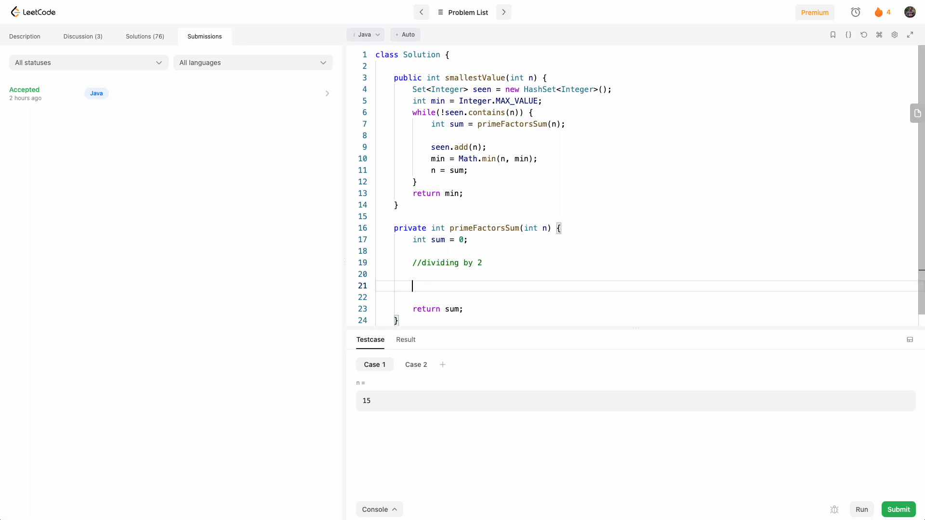
{"action": "type", "text": "//it's def odd. Keep diving odd numbers"}
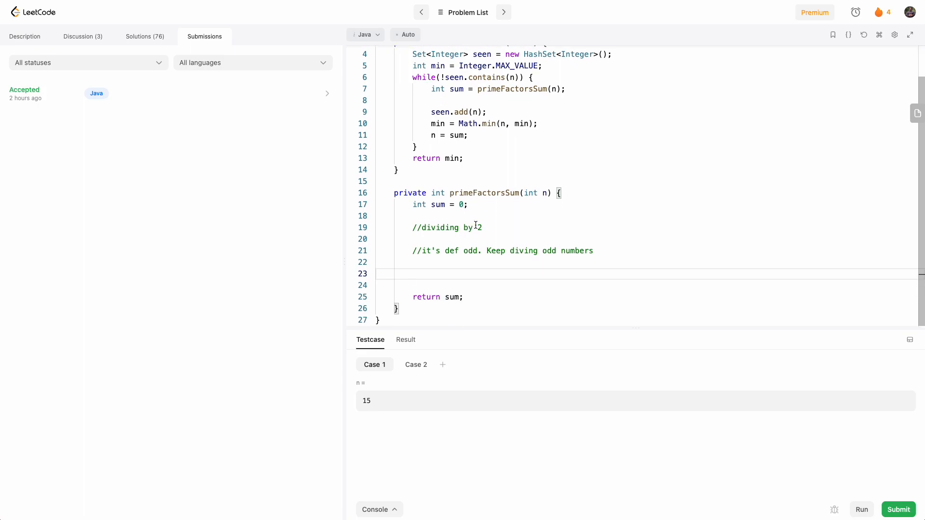
{"action": "type", "text": "//if"}
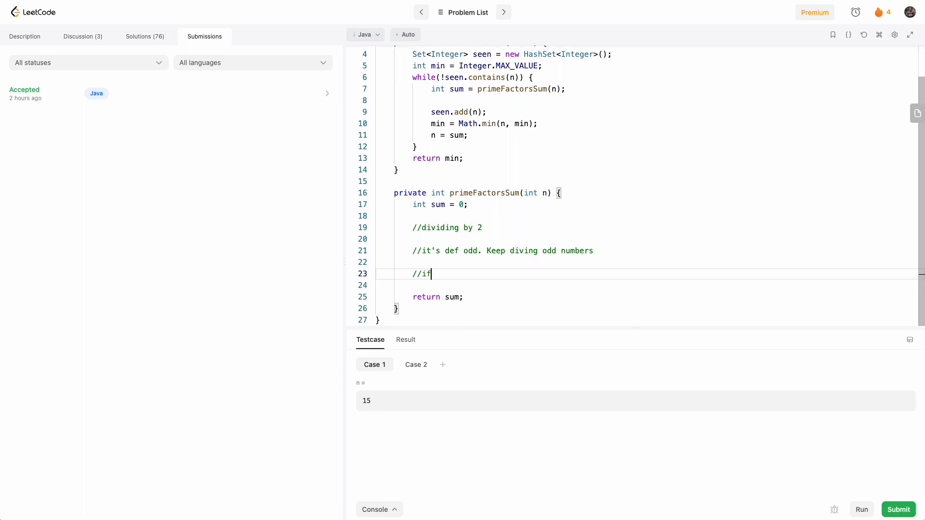
{"action": "type", "text": "n>"}
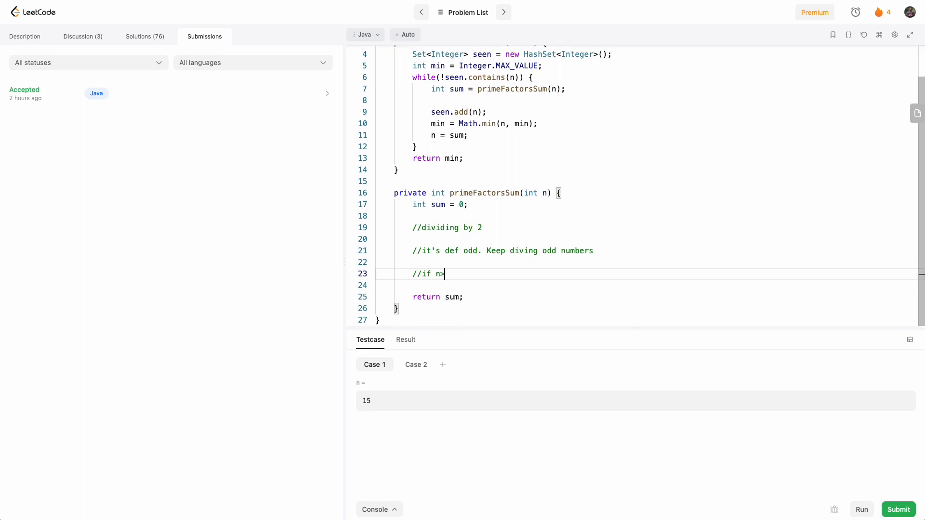
{"action": "type", "text": "2 add n"}
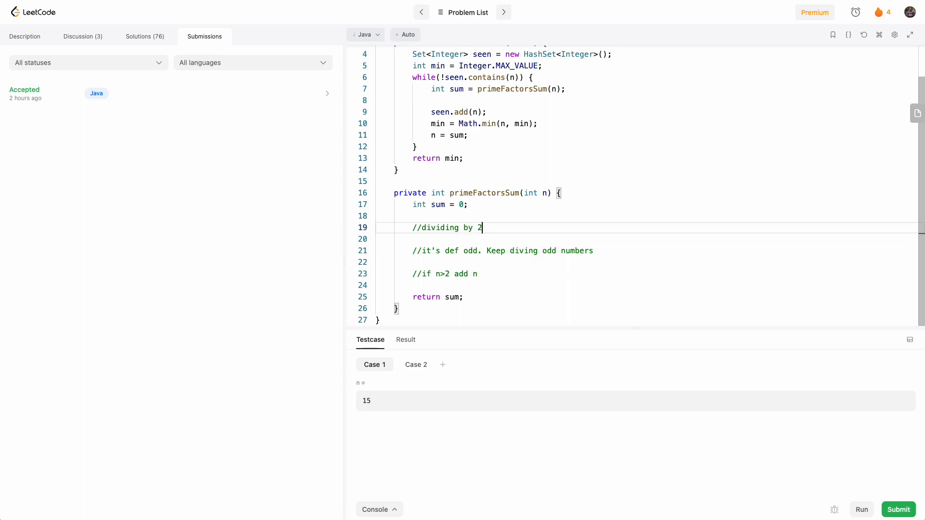
Step: Write while(n % 2 == 0) { n/=2; sum + 2; } under the dividing-by-2 comment, removing a stray 'fo'
{"action": "key", "text": "enter"}
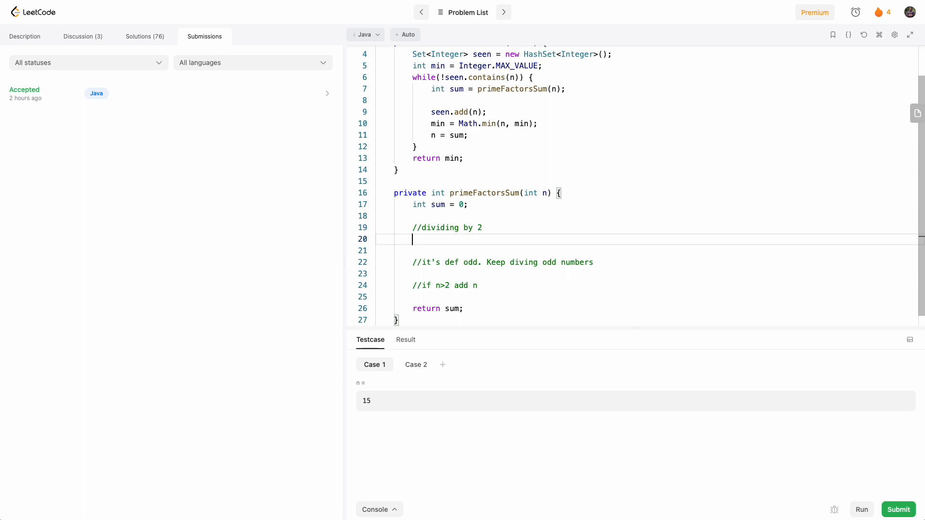
{"action": "type", "text": "while(n % 2 =="}
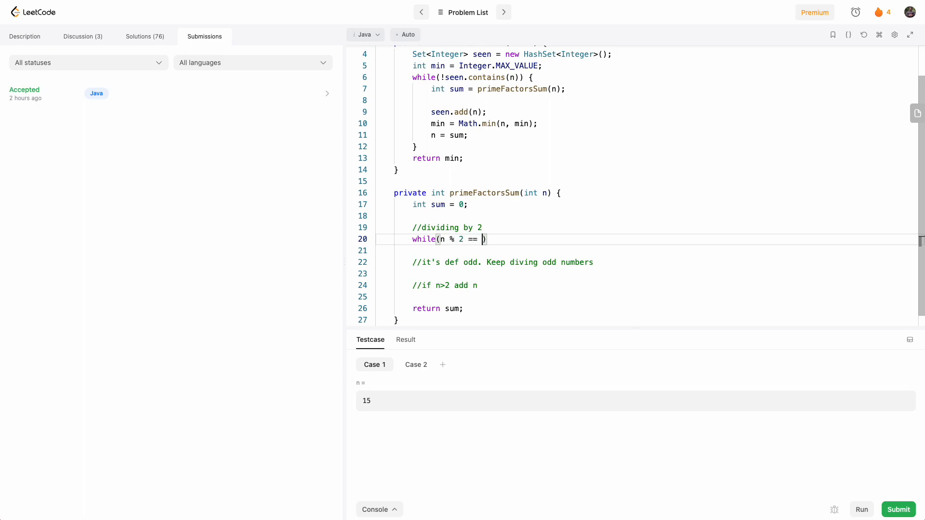
{"action": "type", "text": "0) {"}
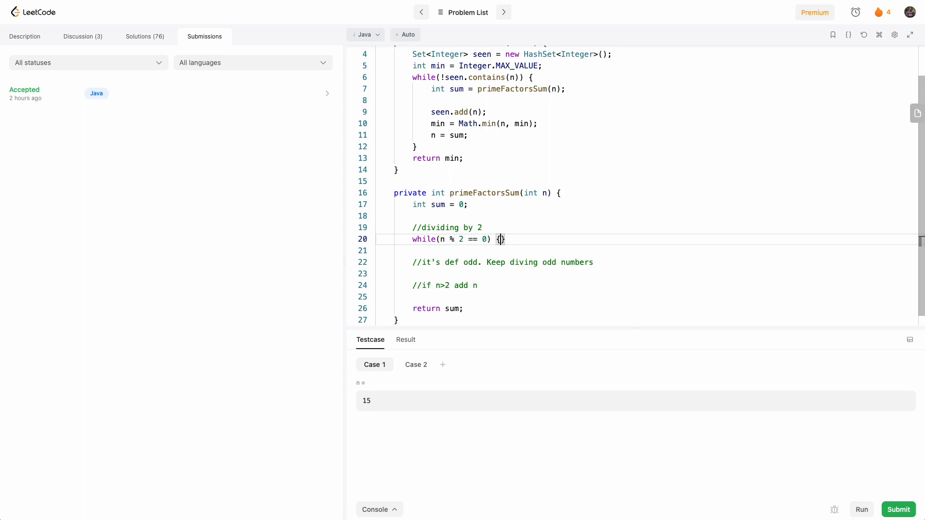
{"action": "type", "text": "n/=2"}
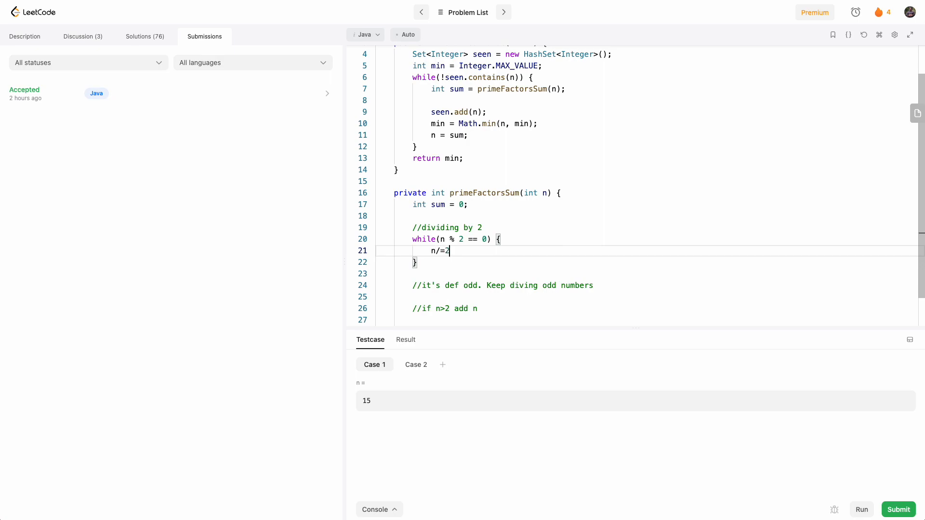
{"action": "scroll", "scroll_direction": "up", "scroll_amount": 3}
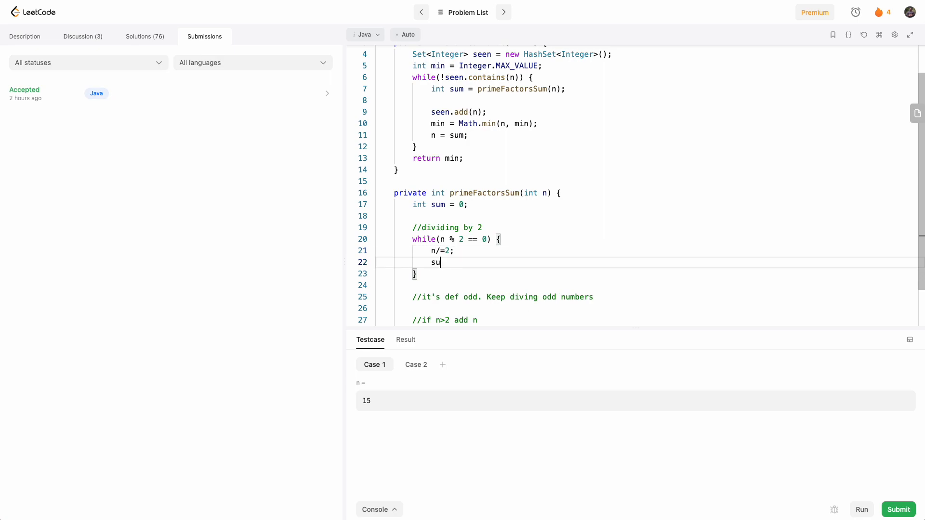
{"action": "type", "text": "m + 2;"}
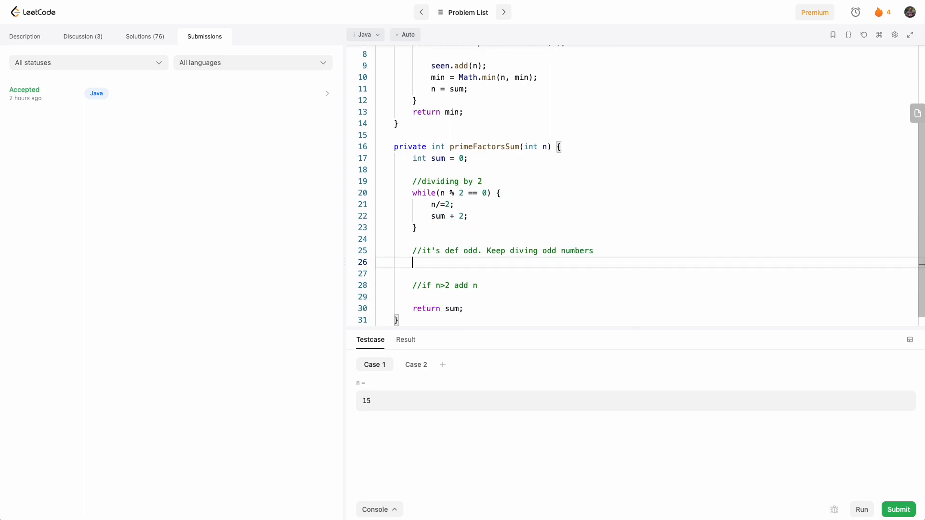
{"action": "type", "text": "fo"}
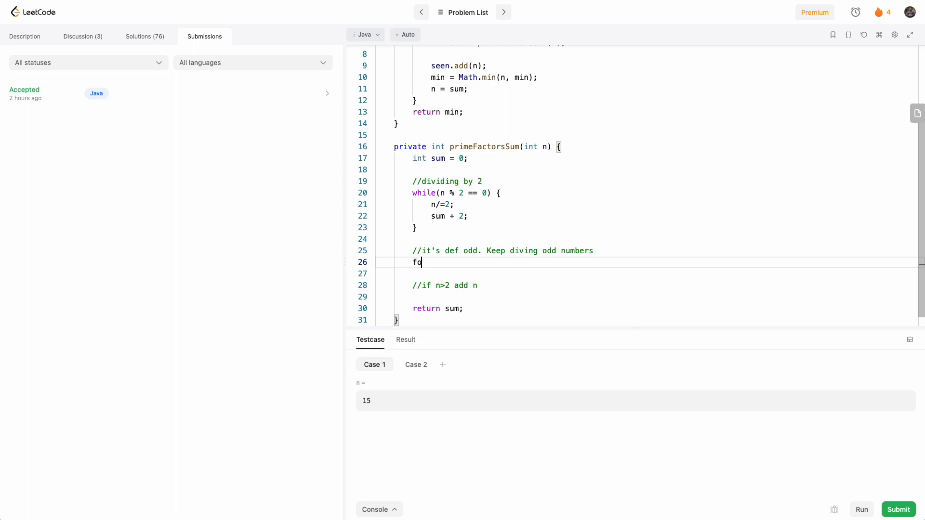
{"action": "key", "text": "BackSpace"}
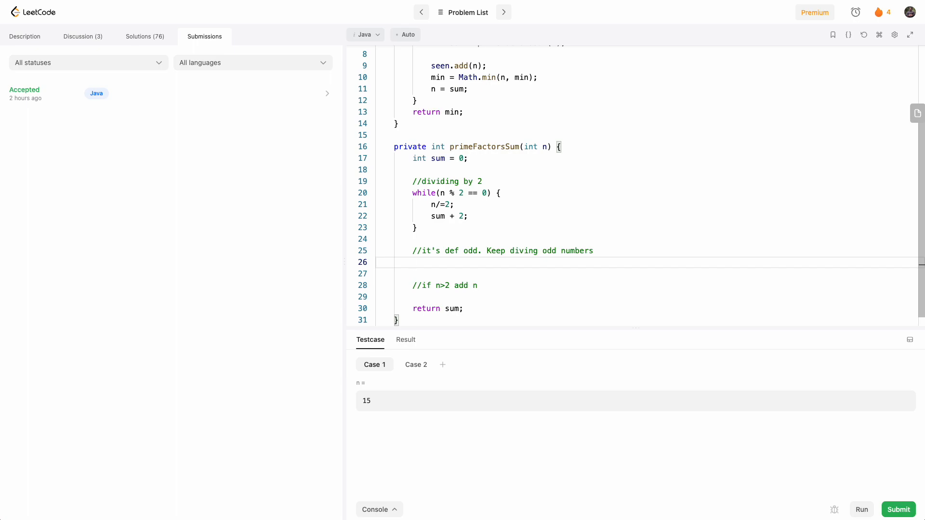
Step: Set int upper = (int) Math.sqrt(n) and begin for(int i = 3; i <= upper; ...)
{"action": "type", "text": "int up"}
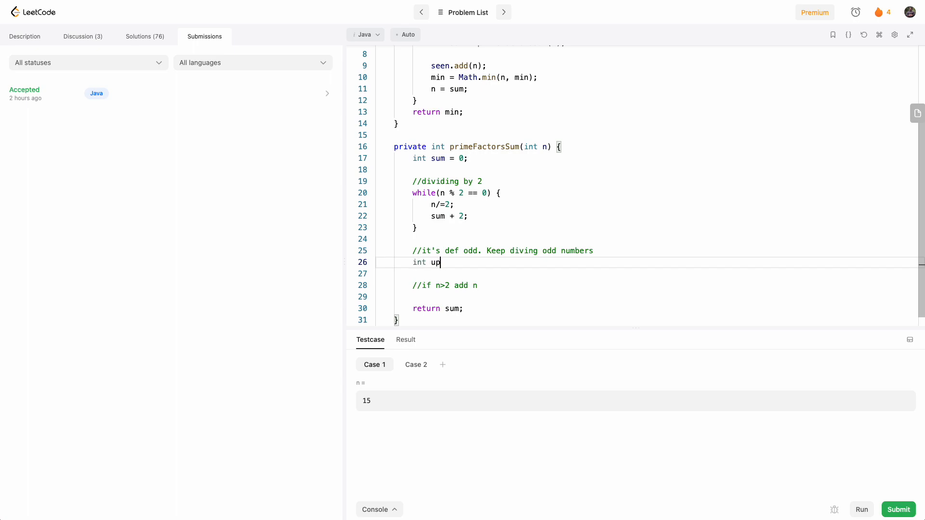
{"action": "type", "text": "per = (int)"}
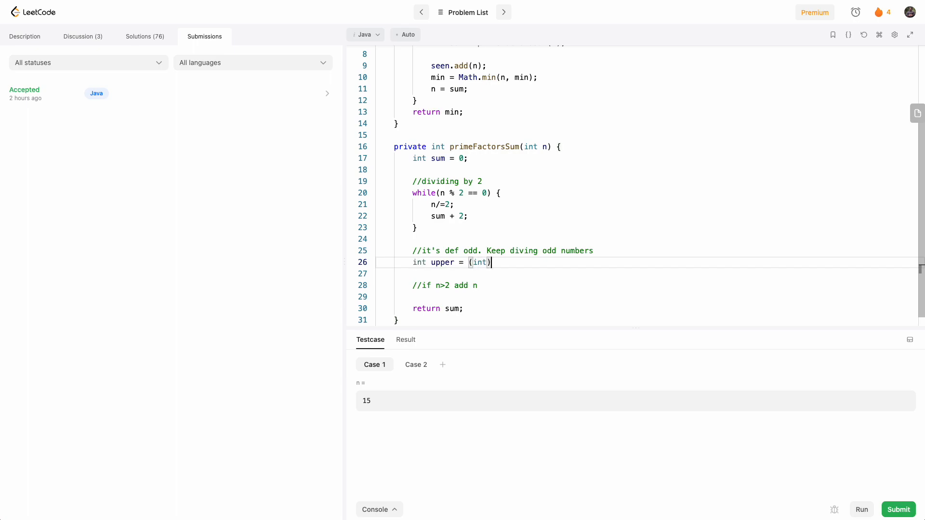
{"action": "type", "text": "Math."}
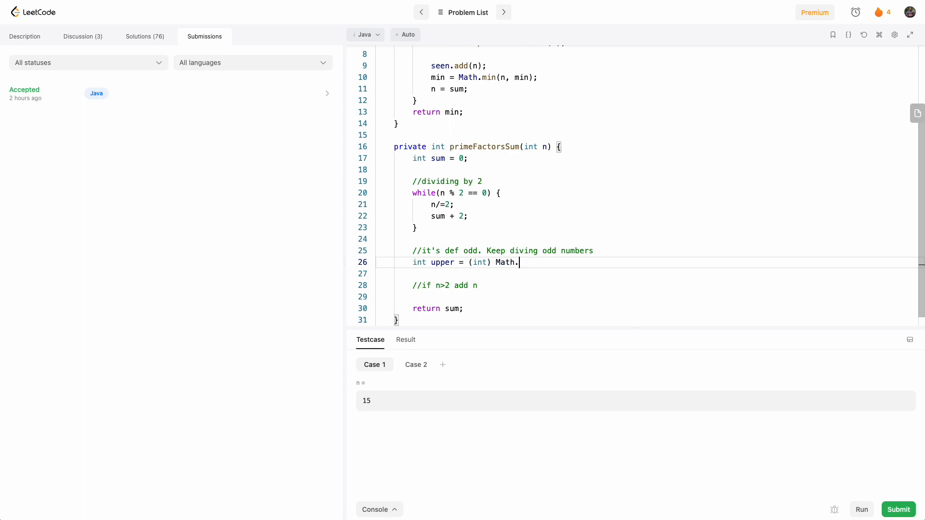
{"action": "type", "text": "sqrt(n);"}
{"action": "left_click", "coordinate": [655, 274]}
{"action": "type", "text": "for(int "}
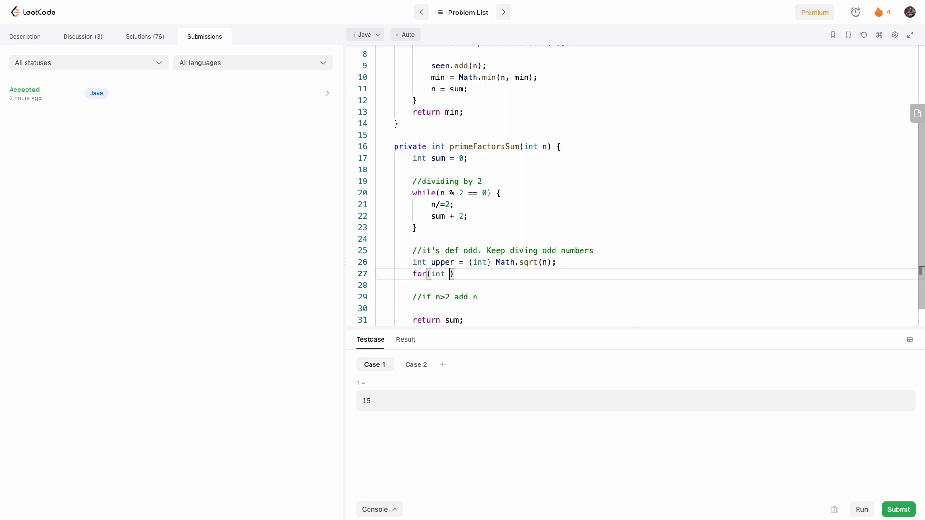
{"action": "type", "text": "= 3"}
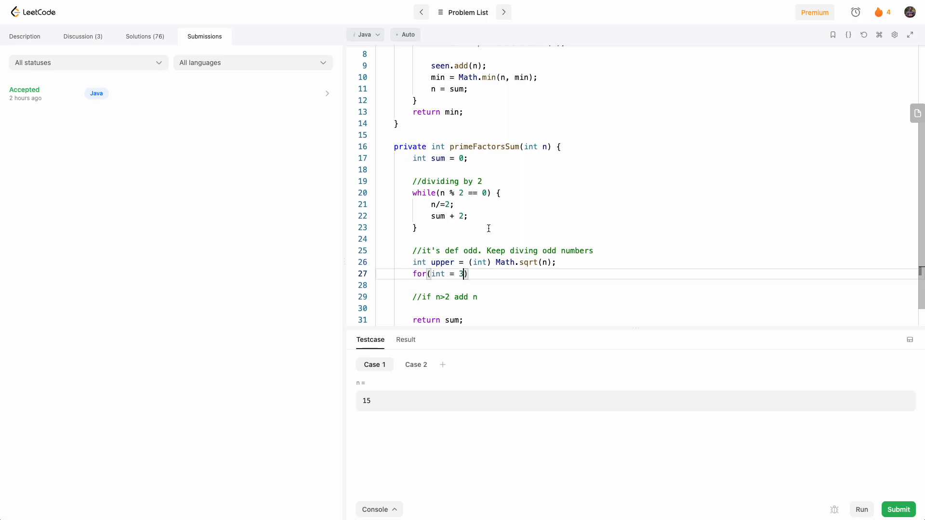
{"action": "type", "text": "i ="}
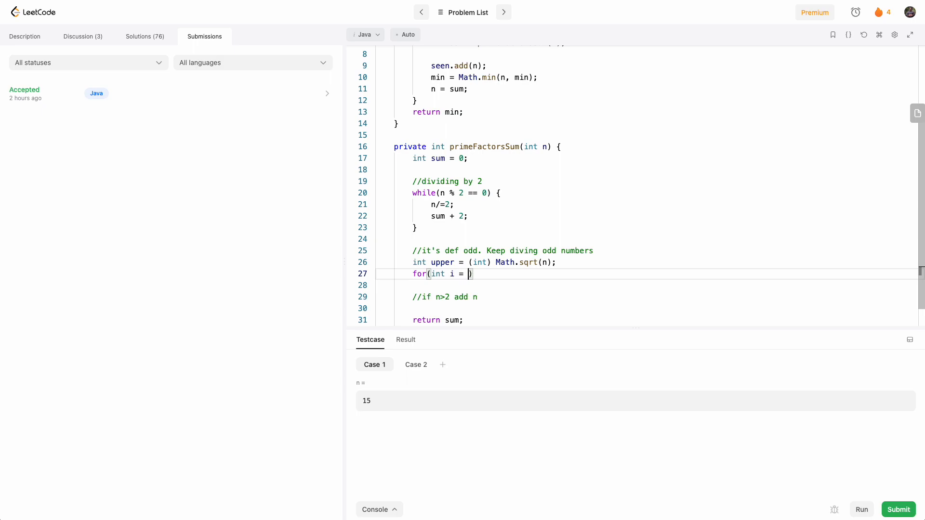
{"action": "type", "text": "3; i <= upper; i++"}
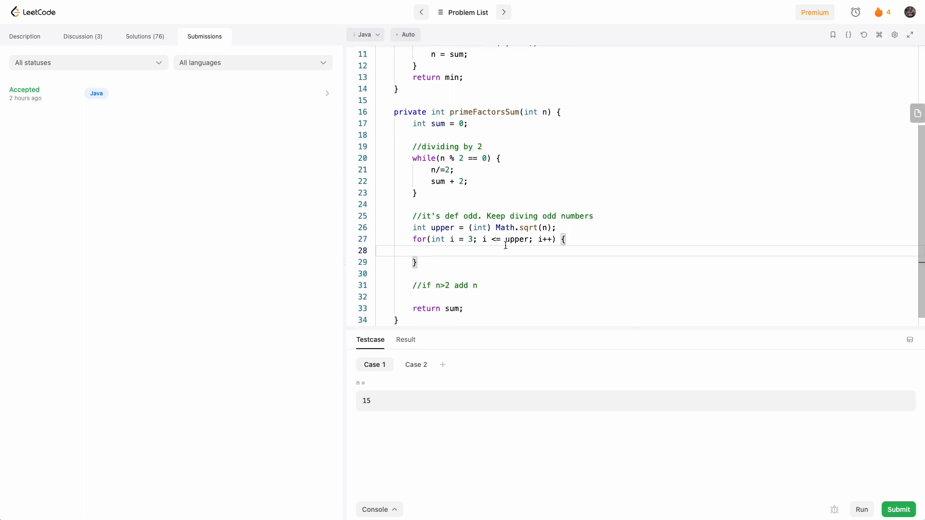
Step: Copy the divide-by-2 loop into the for loop with i replacing 2, use sum += in both, and step i by 2
{"action": "left_click_drag", "start_coordinate": [506, 245], "coordinate": [421, 192]}
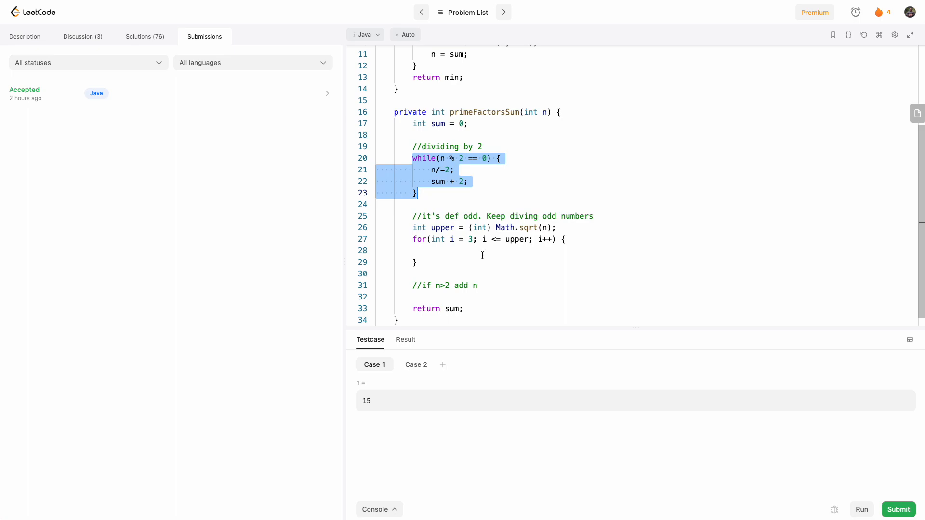
{"action": "mouse_move", "coordinate": [466, 251]}
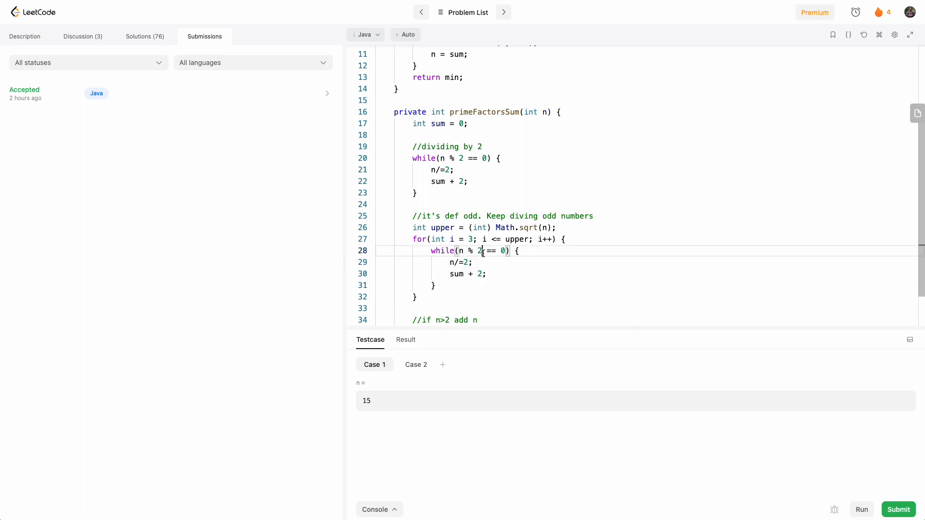
{"action": "type", "text": "i"}
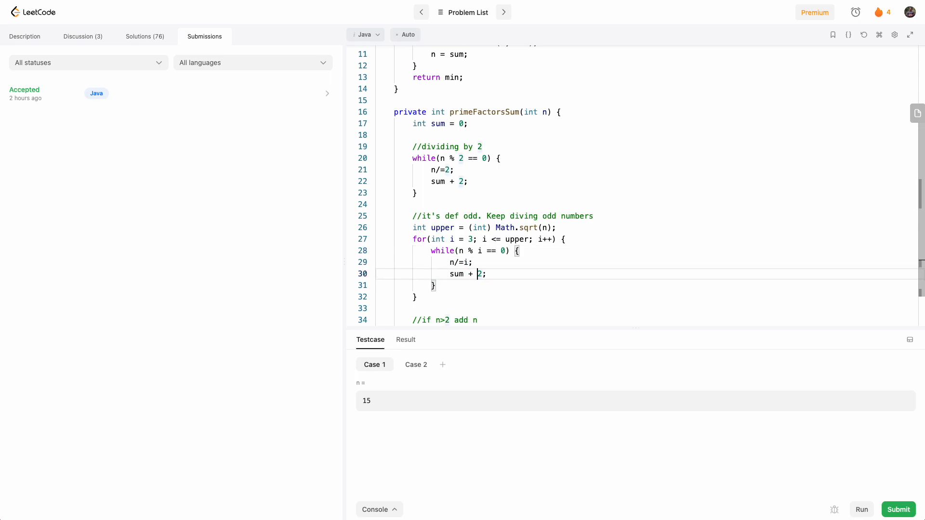
{"action": "type", "text": "i"}
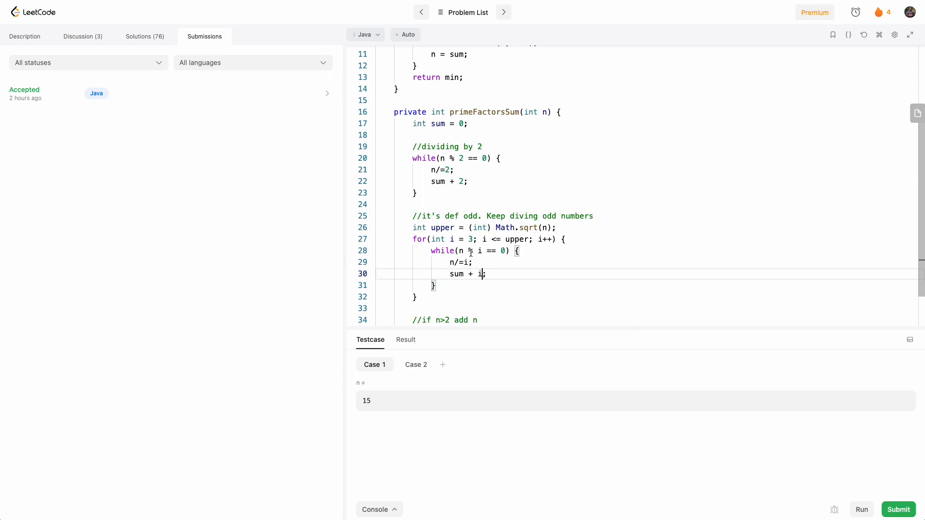
{"action": "type", "text": "="}
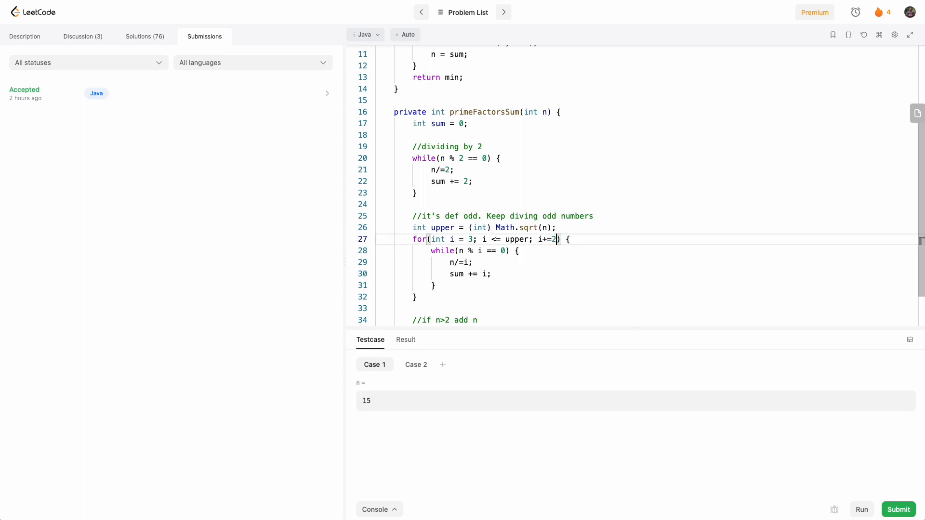
{"action": "double_click", "coordinate": [545, 239]}
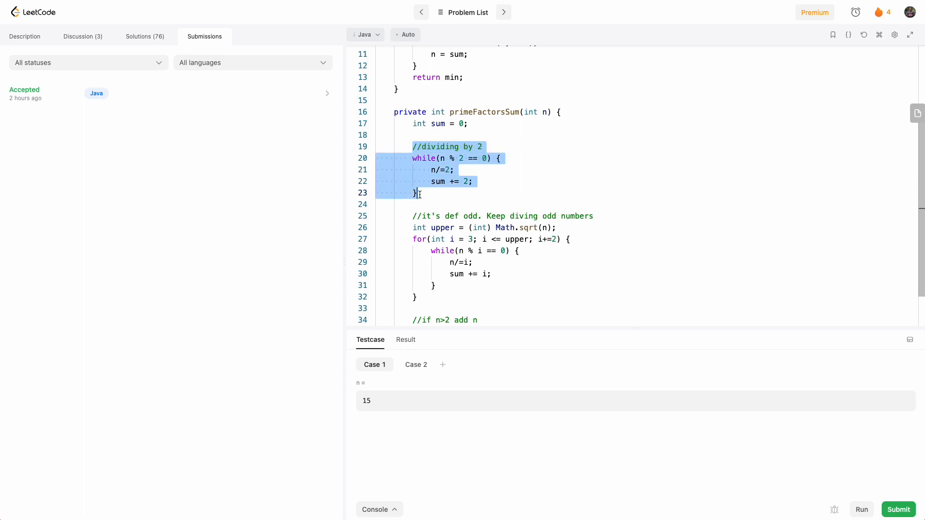
{"action": "scroll", "scroll_direction": "down", "scroll_amount": 3}
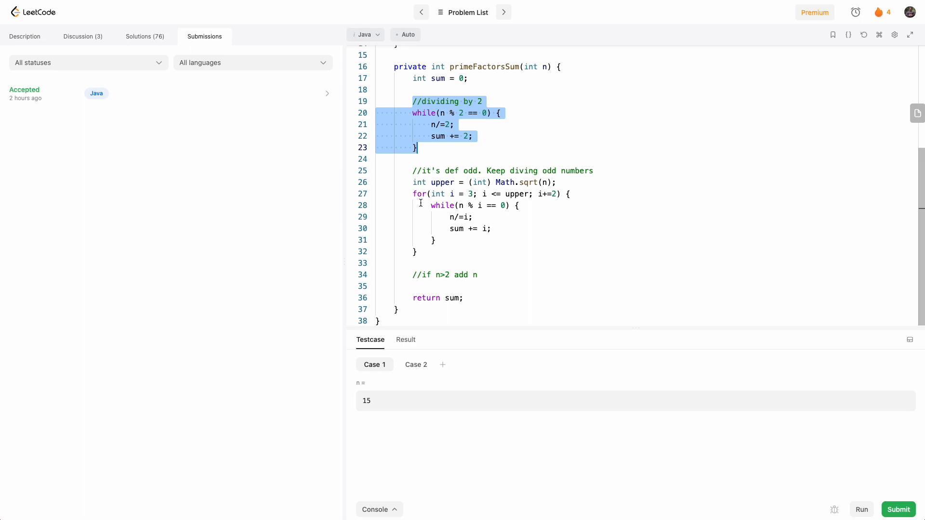
{"action": "left_click", "coordinate": [427, 285]}
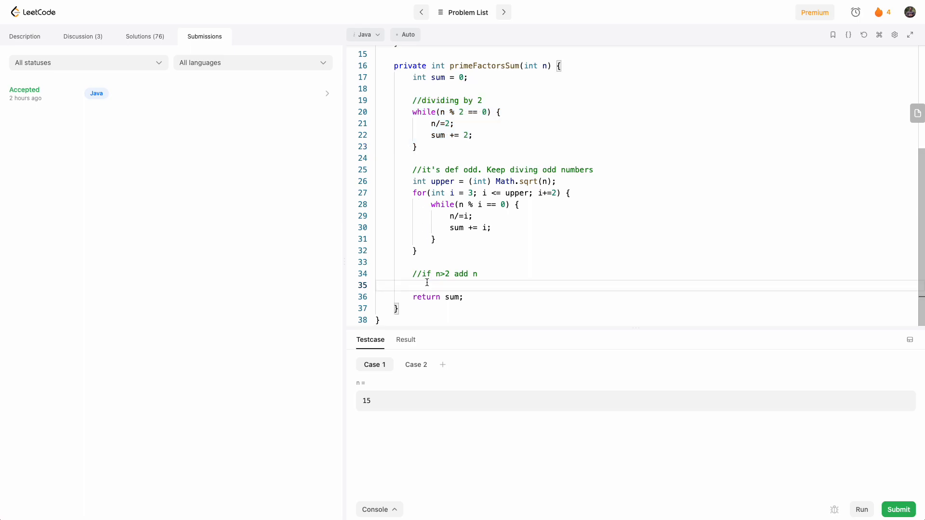
Step: Add if(n > 2) { sum += n; } so the leftover prime n is counted
{"action": "type", "text": "if(n"}
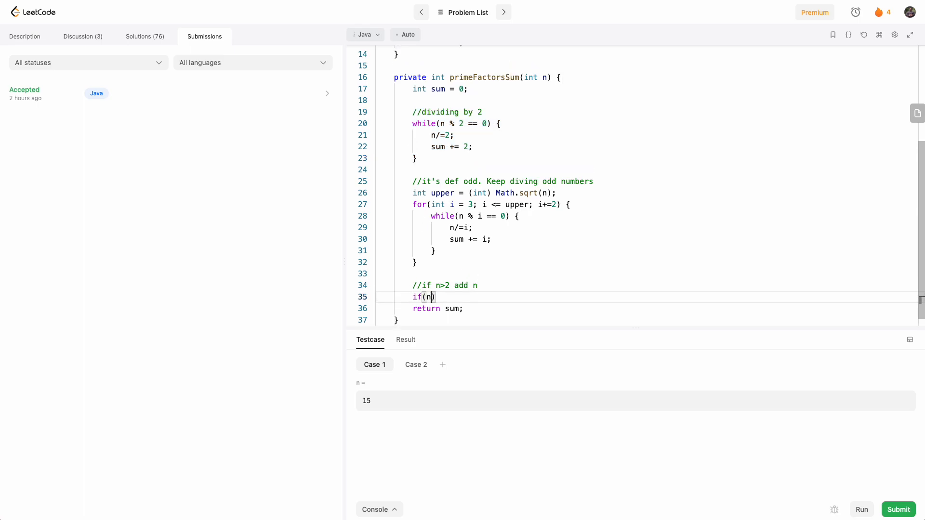
{"action": "type", "text": "> 2"}
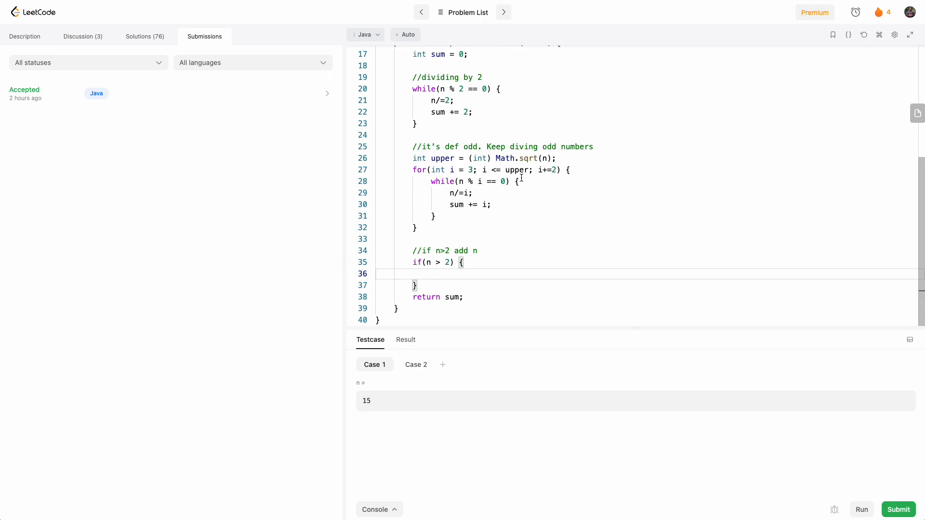
{"action": "mouse_move", "coordinate": [518, 177]}
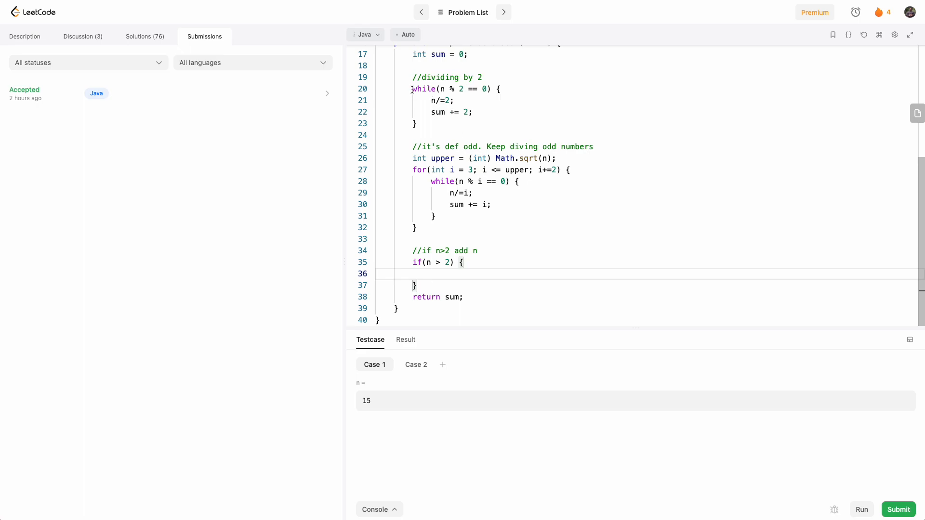
{"action": "left_click_drag", "start_coordinate": [411, 89], "coordinate": [422, 229]}
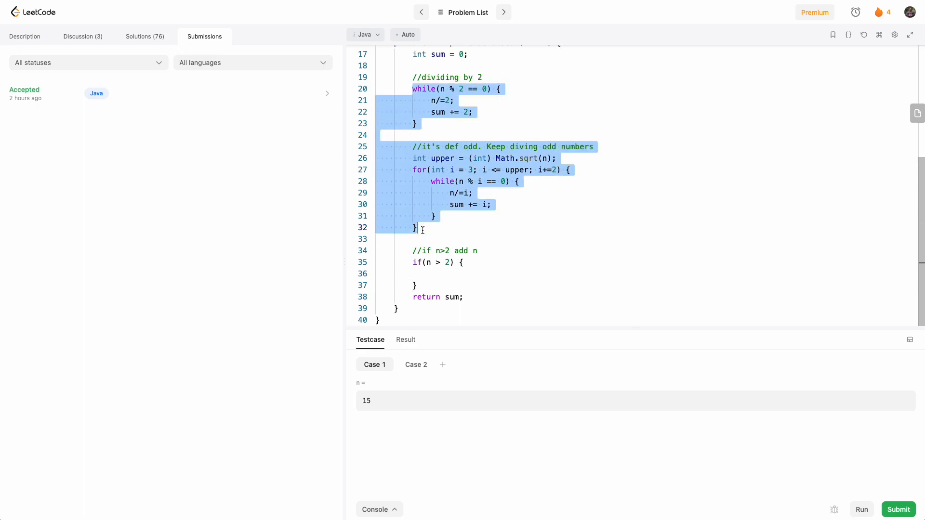
{"action": "left_click", "coordinate": [437, 273]}
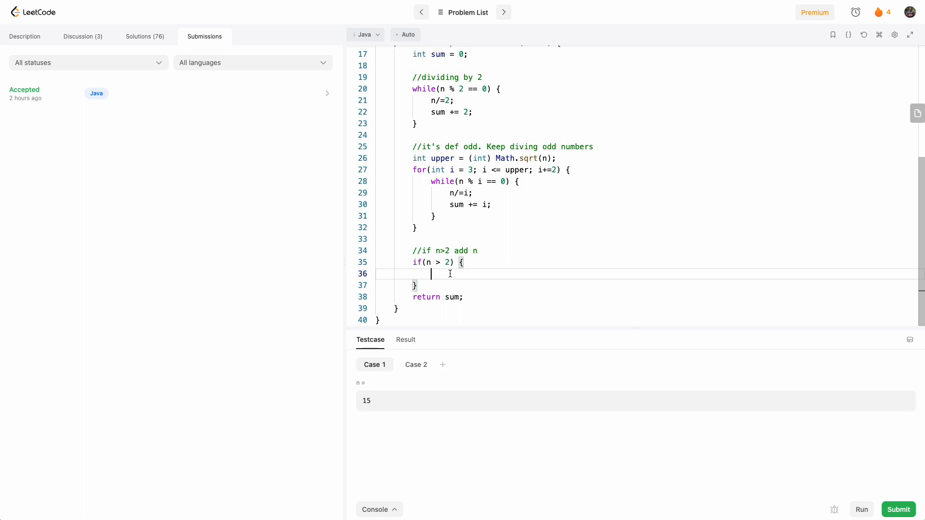
{"action": "type", "text": "sum"}
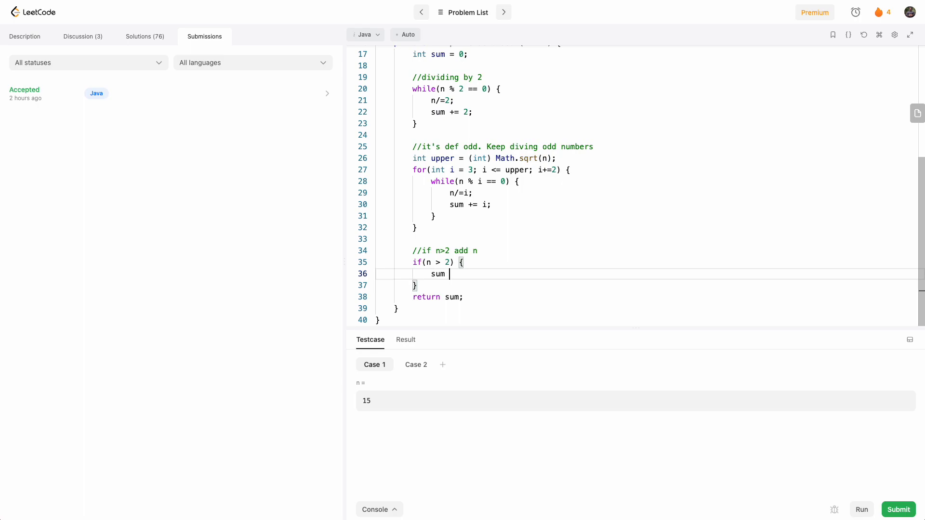
{"action": "type", "text": "+= n"}
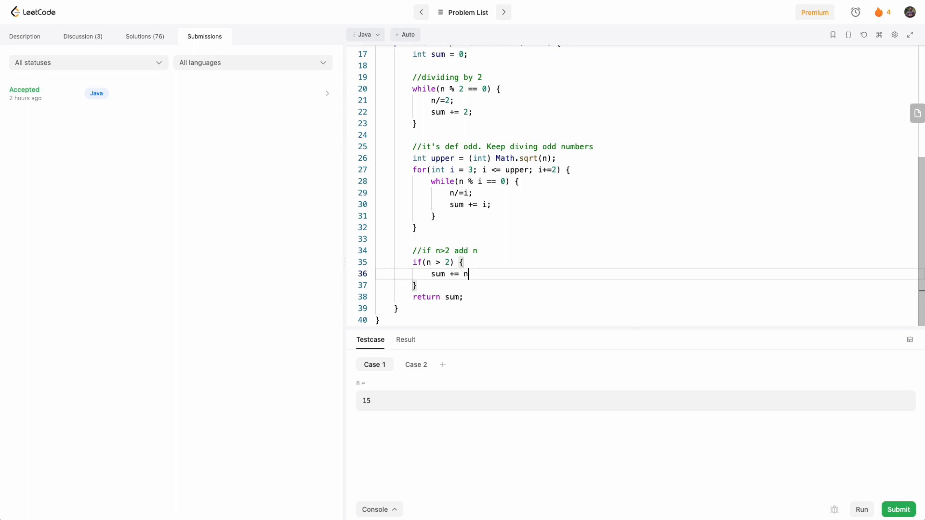
{"action": "type", "text": ";"}
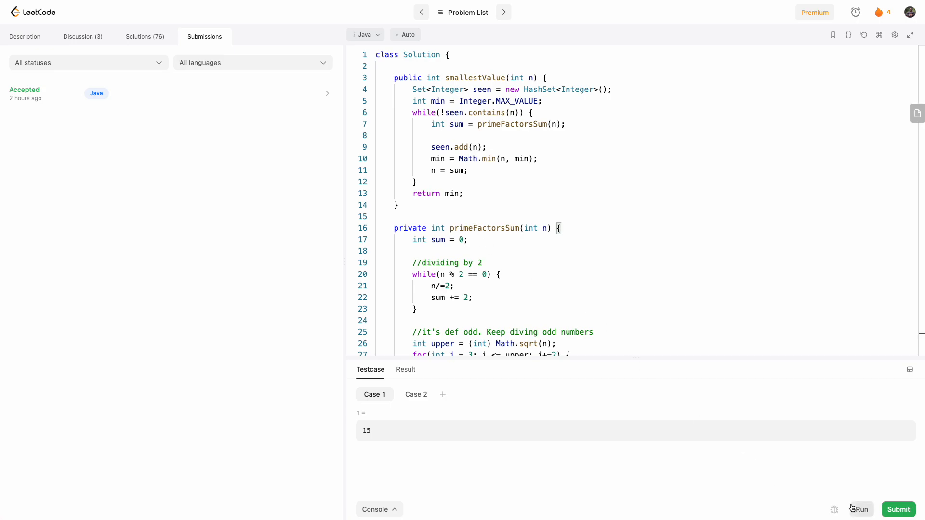
Step: Run the solution to an Accepted result, then submit it for judging
{"action": "left_click", "coordinate": [858, 509]}
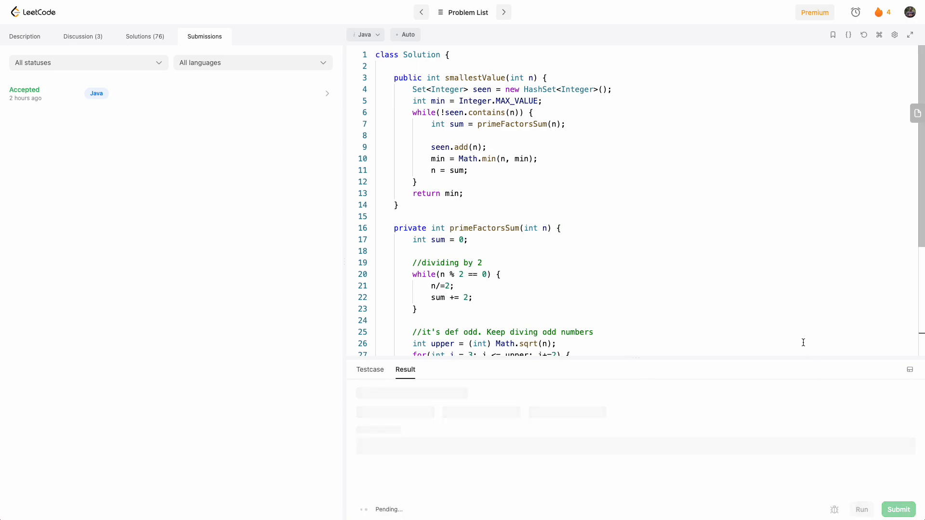
{"action": "left_click", "coordinate": [861, 509]}
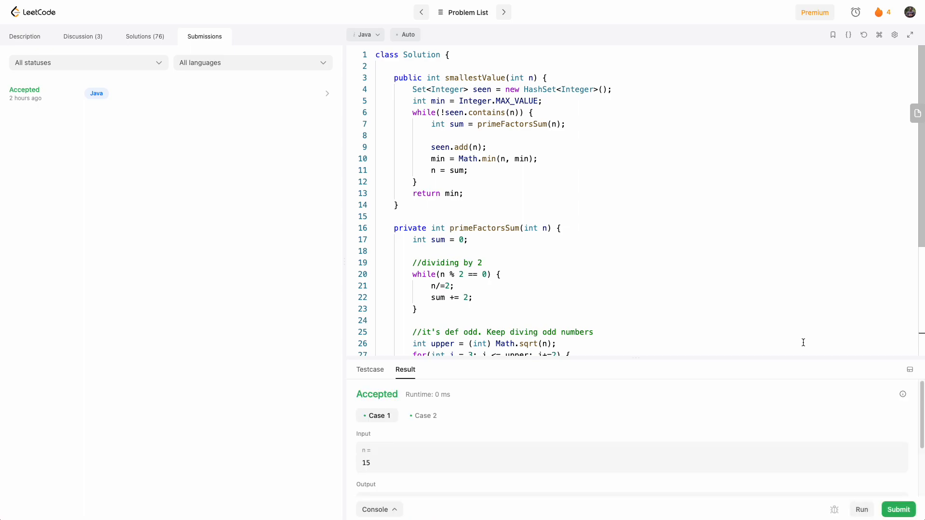
{"action": "mouse_move", "coordinate": [897, 509]}
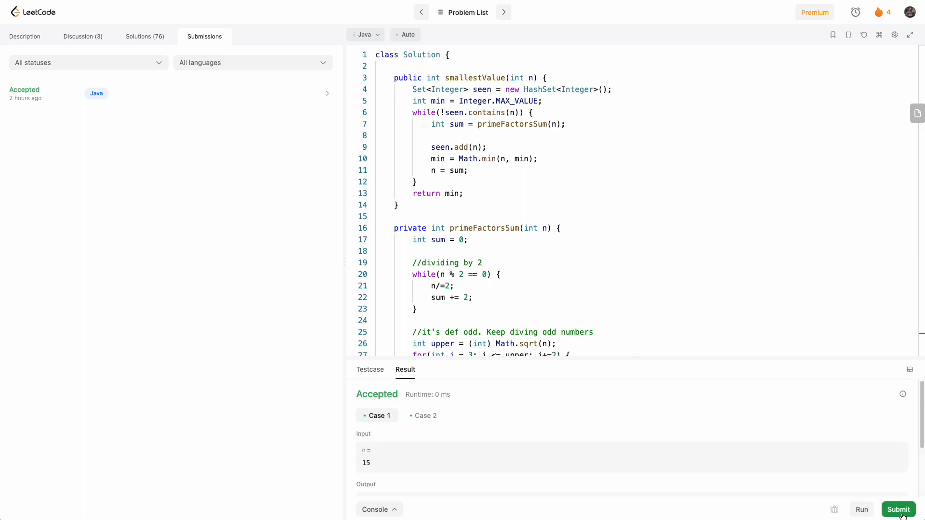
{"action": "left_click", "coordinate": [898, 509]}
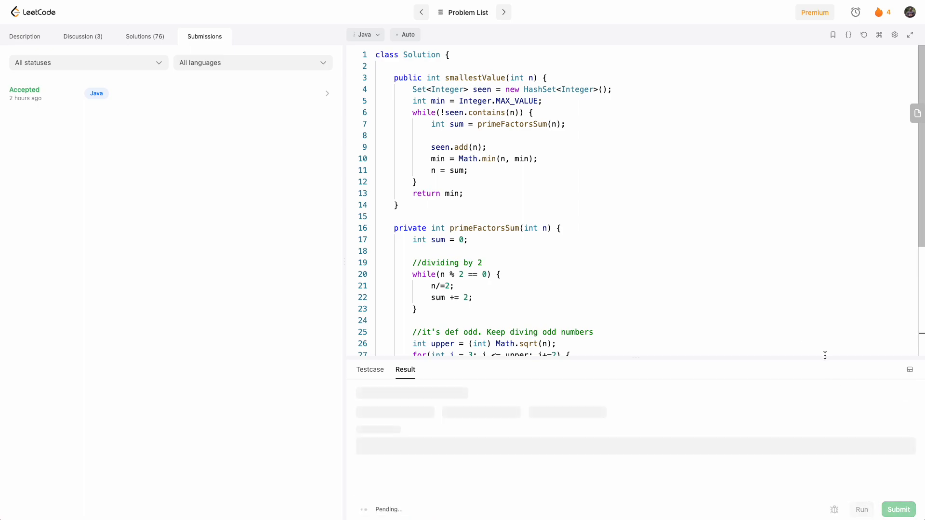